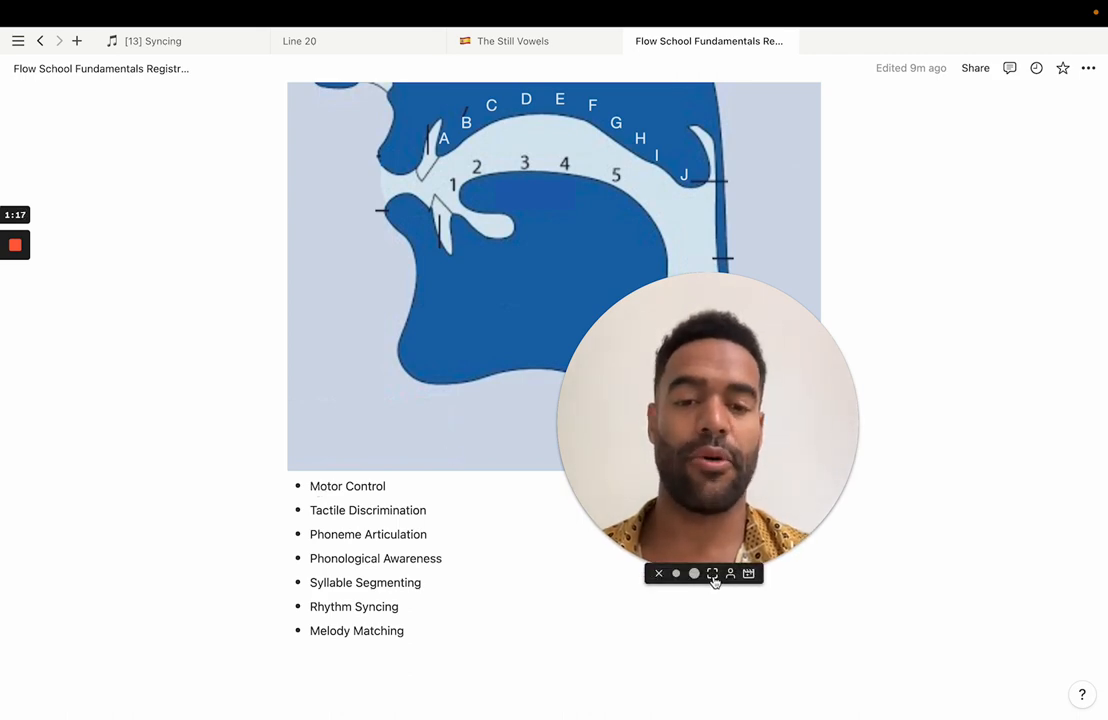
Step: Rotate the skeleton to a left-side skull close-up showing the maxillary third molar
{"action": "left_click", "coordinate": [712, 573]}
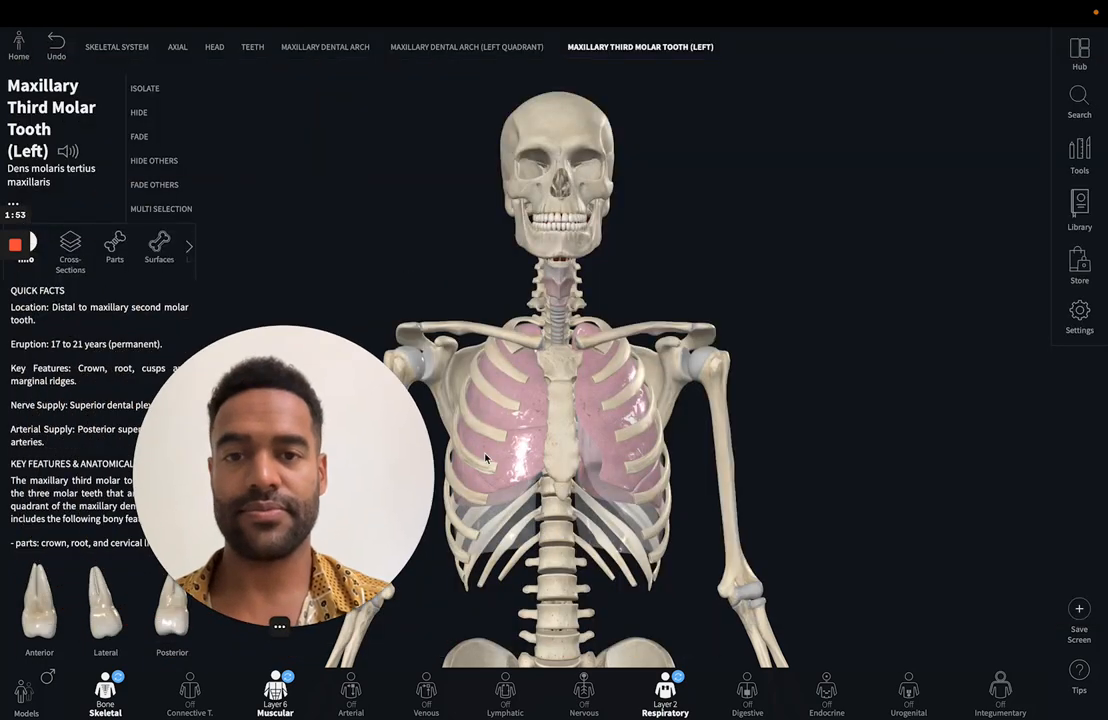
{"action": "left_click_drag", "start_coordinate": [280, 480], "coordinate": [855, 250]}
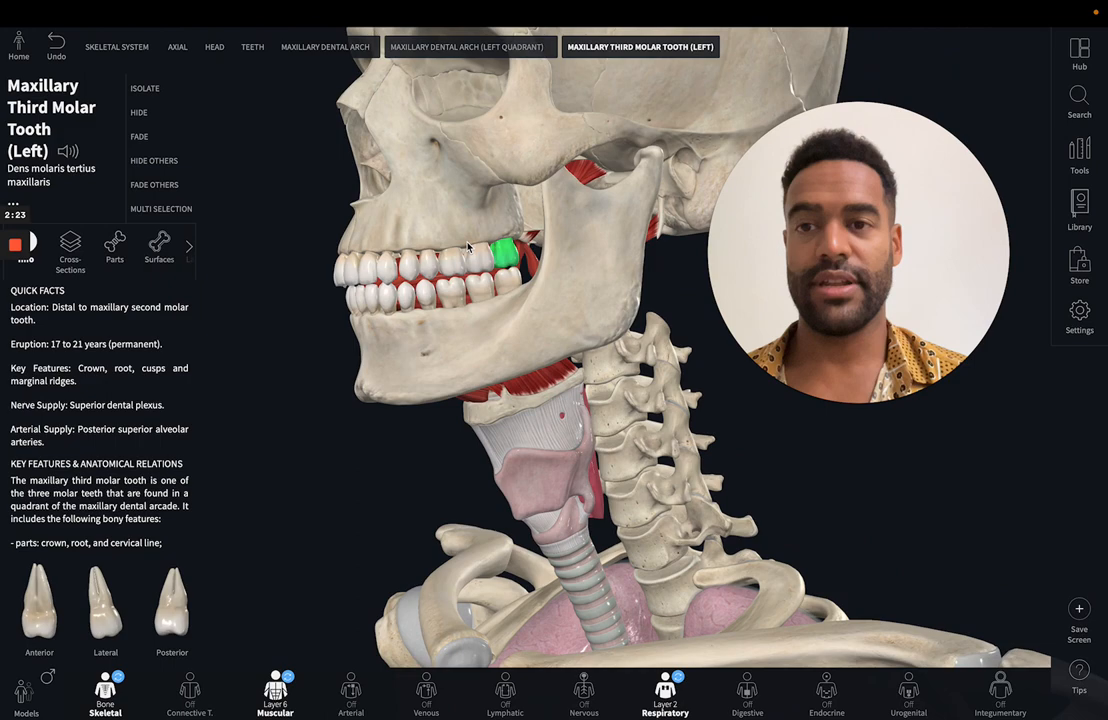
Step: Show the muscular layer with the left superior longitudinal lingual muscle selected
{"action": "left_click", "coordinate": [252, 47]}
{"action": "type", "text": "levator veli palatini"}
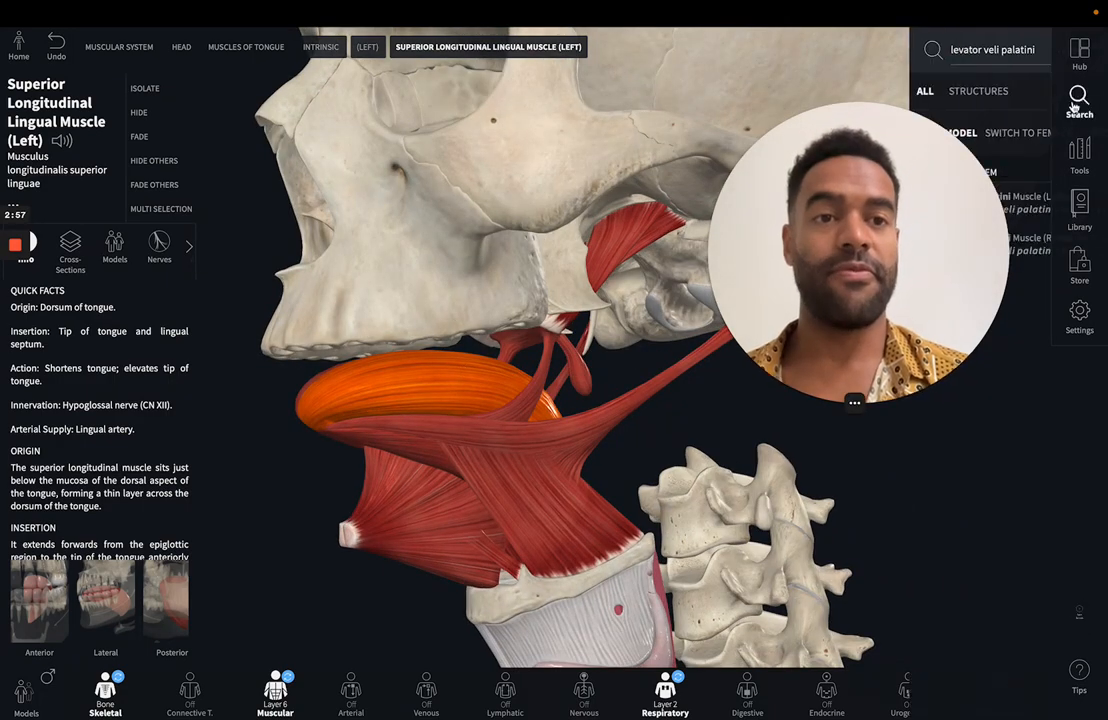
Step: Search 'facial' and load the Facial Muscles group from the Muscular System results
{"action": "type", "text": "facial"}
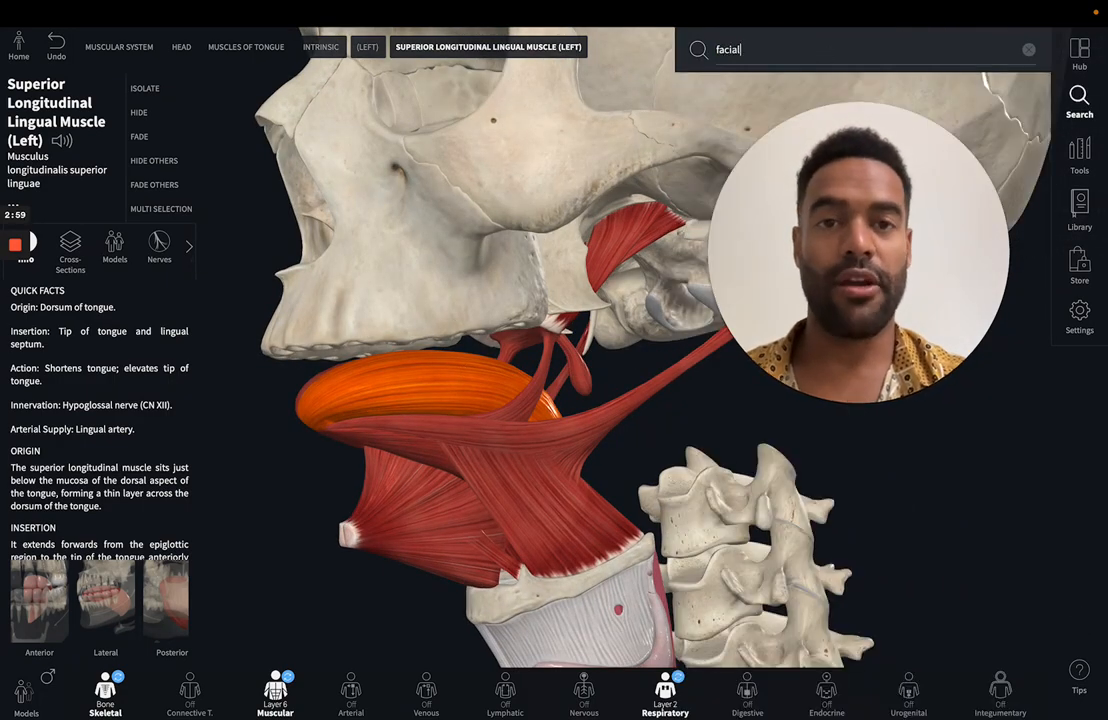
{"action": "left_click", "coordinate": [862, 49]}
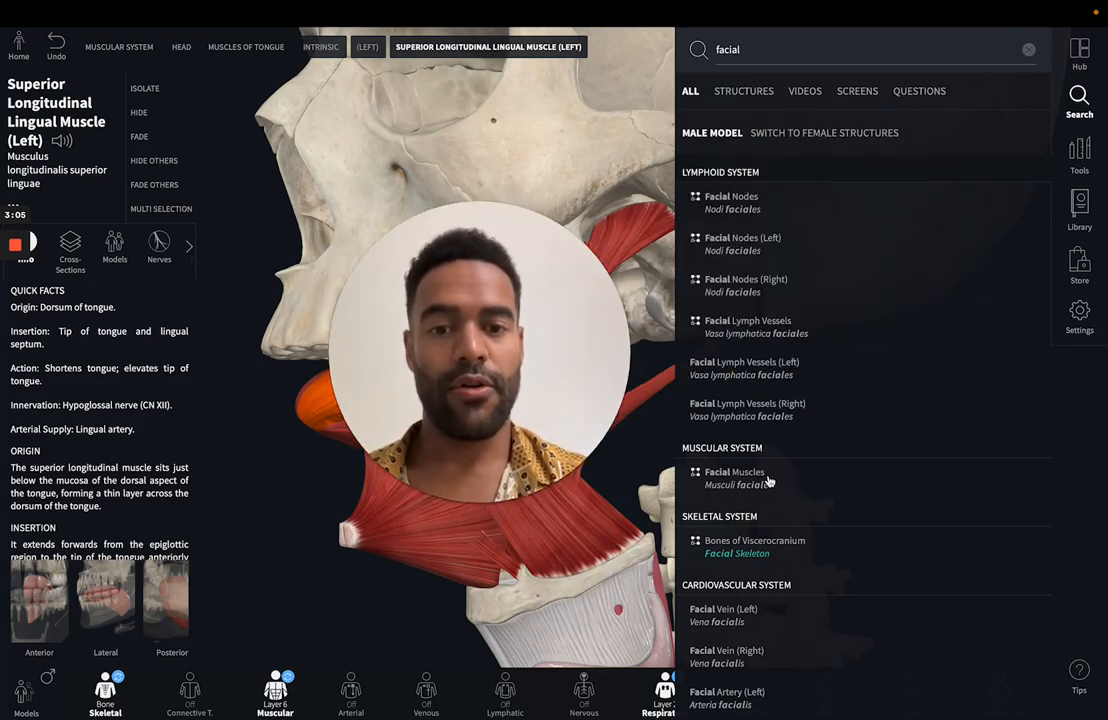
{"action": "left_click", "coordinate": [735, 478]}
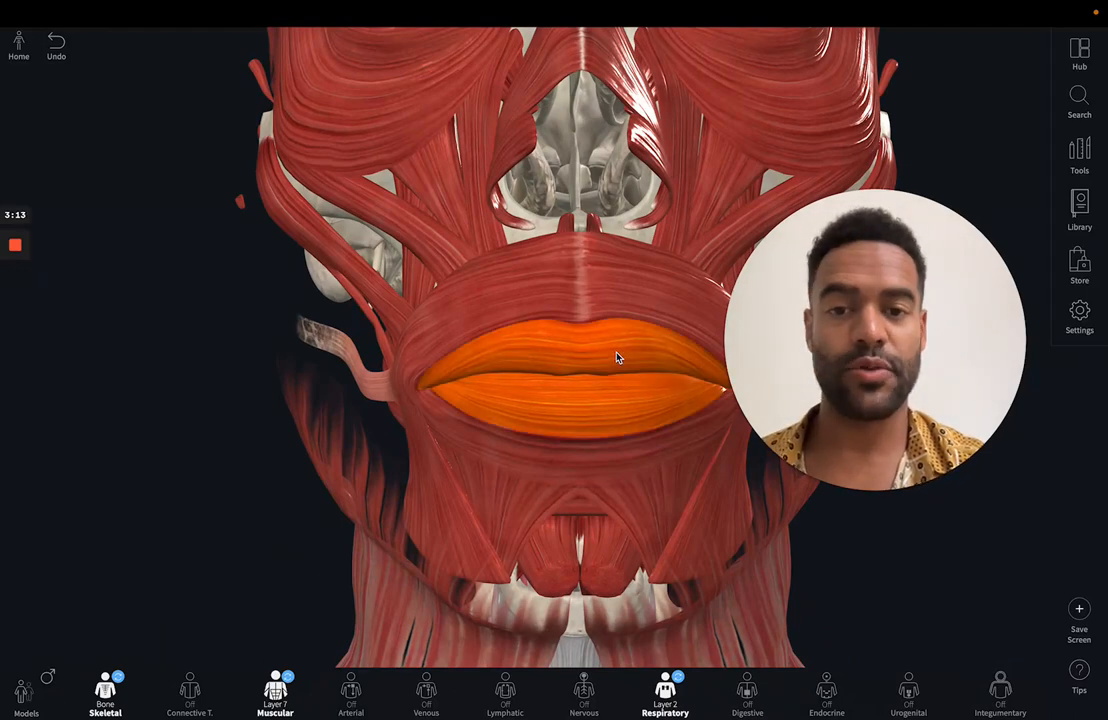
Step: Select the orbicularis oris muscle encircling the lips on the model
{"action": "left_click", "coordinate": [617, 358]}
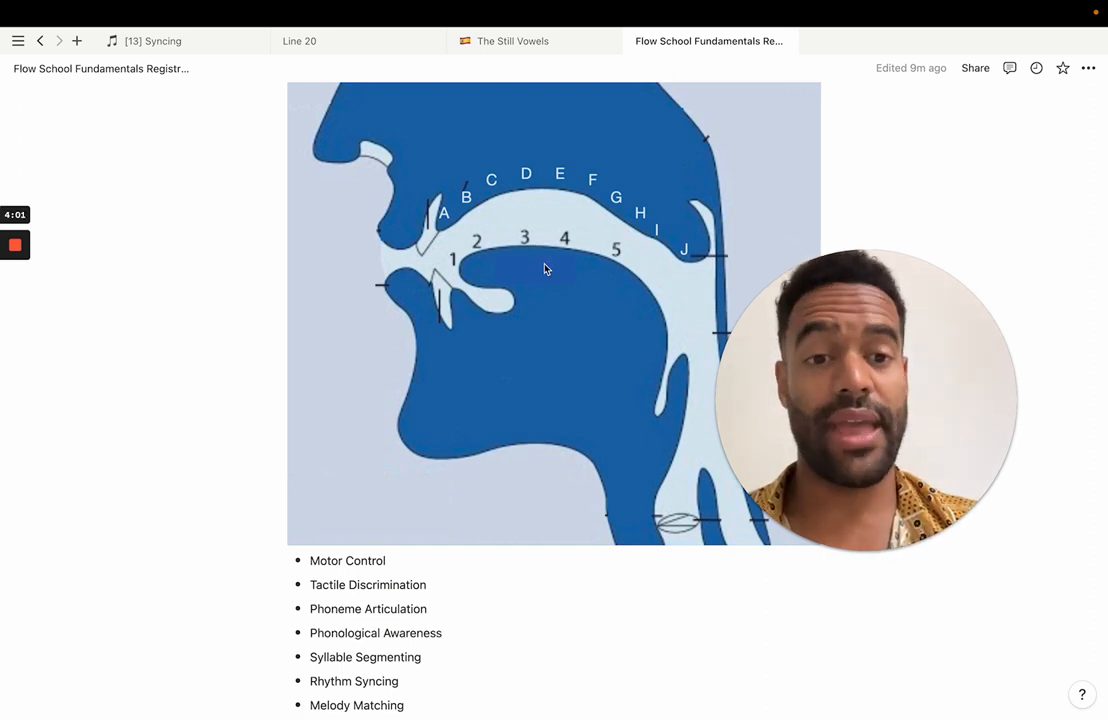
{"action": "mouse_move", "coordinate": [512, 278]}
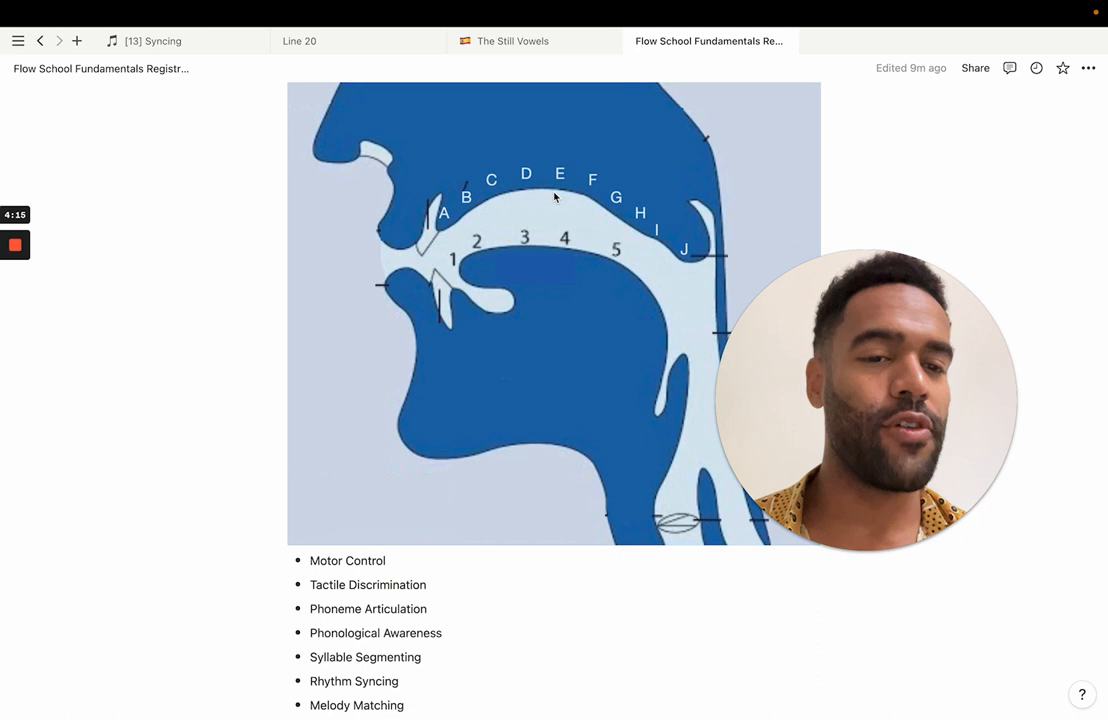
{"action": "mouse_move", "coordinate": [580, 200]}
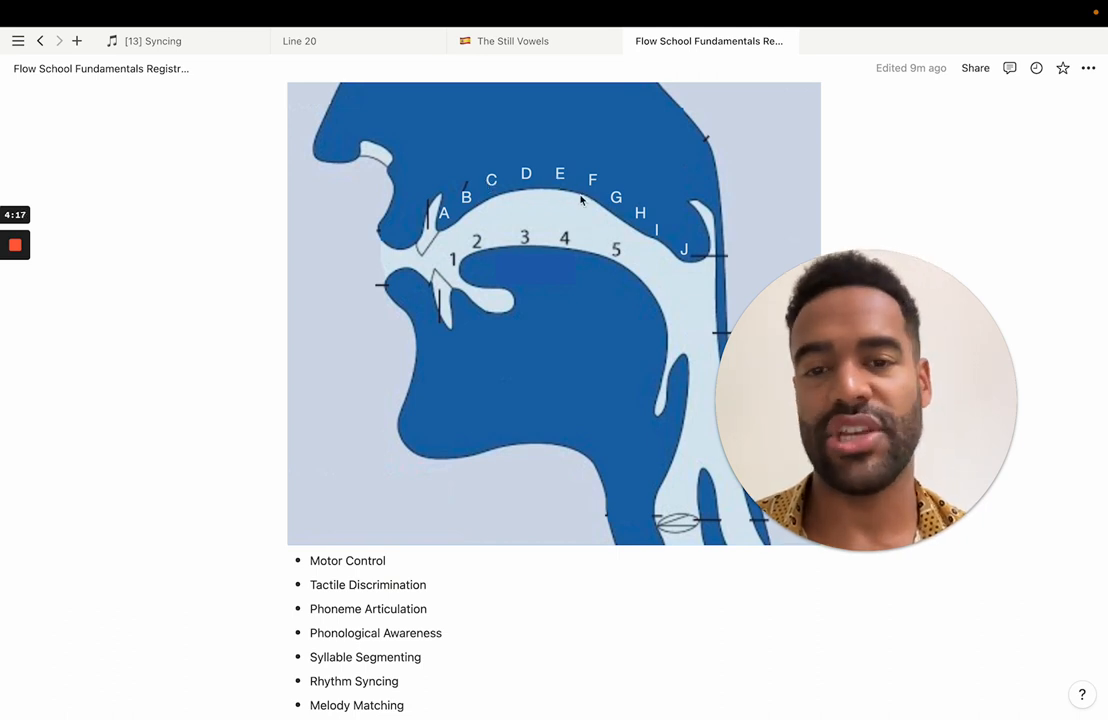
{"action": "mouse_move", "coordinate": [480, 256]}
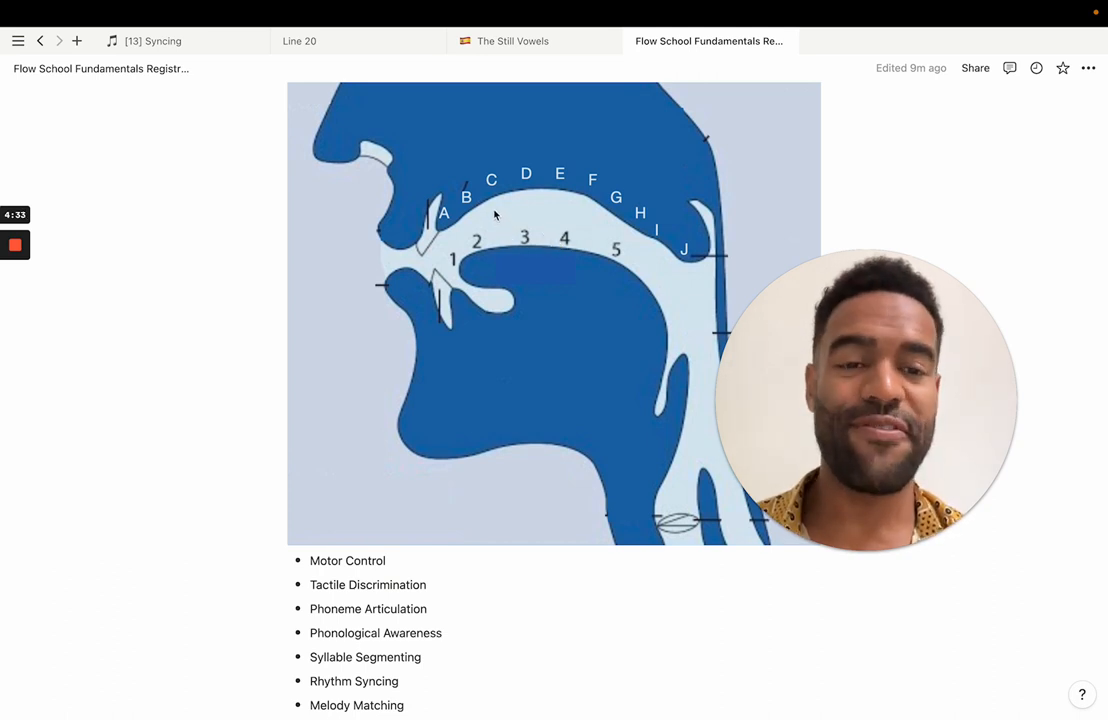
{"action": "mouse_move", "coordinate": [507, 197]}
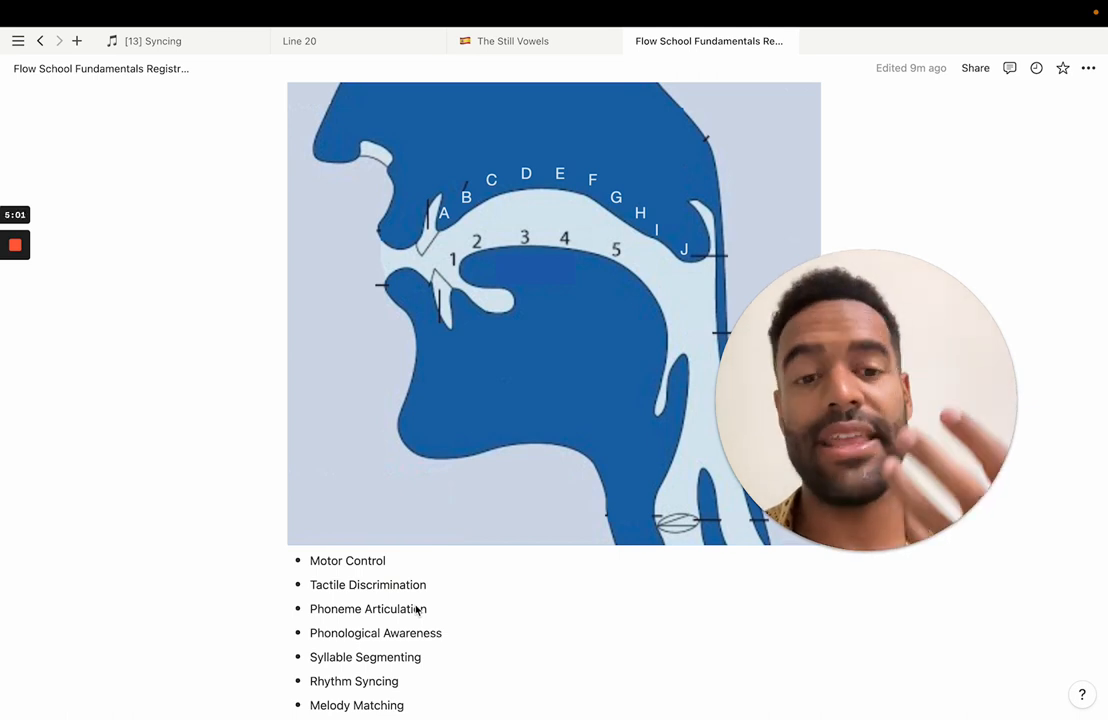
{"action": "double_click", "coordinate": [366, 561]}
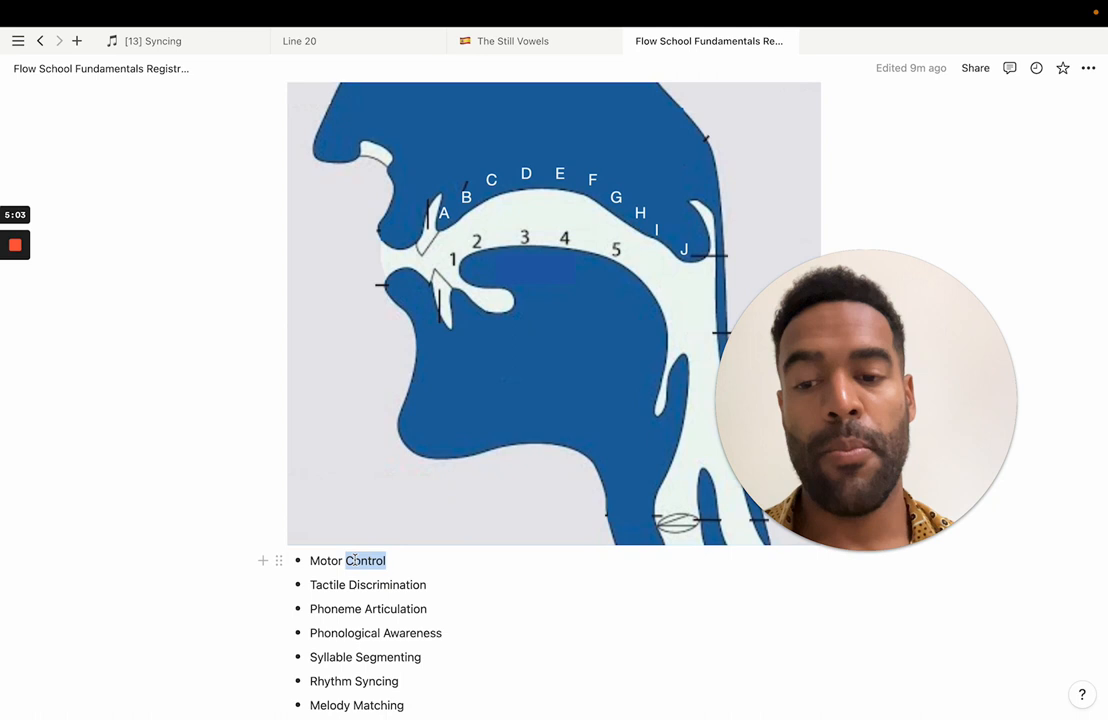
{"action": "double_click", "coordinate": [365, 560]}
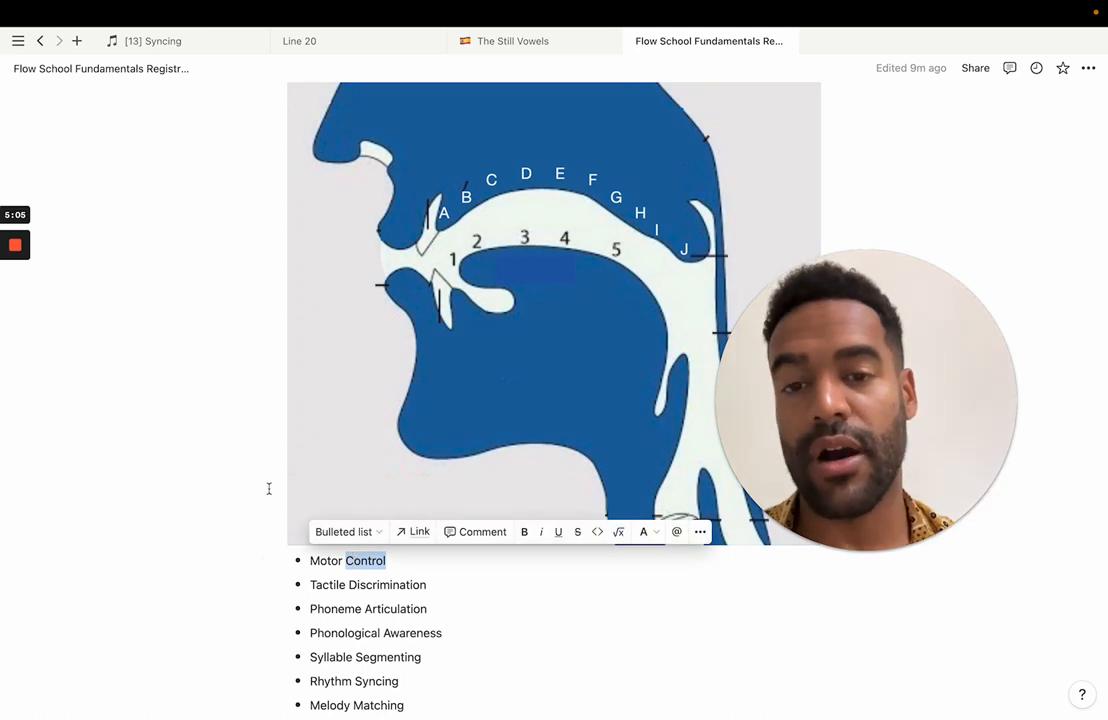
{"action": "scroll", "scroll_direction": "down", "scroll_amount": 3}
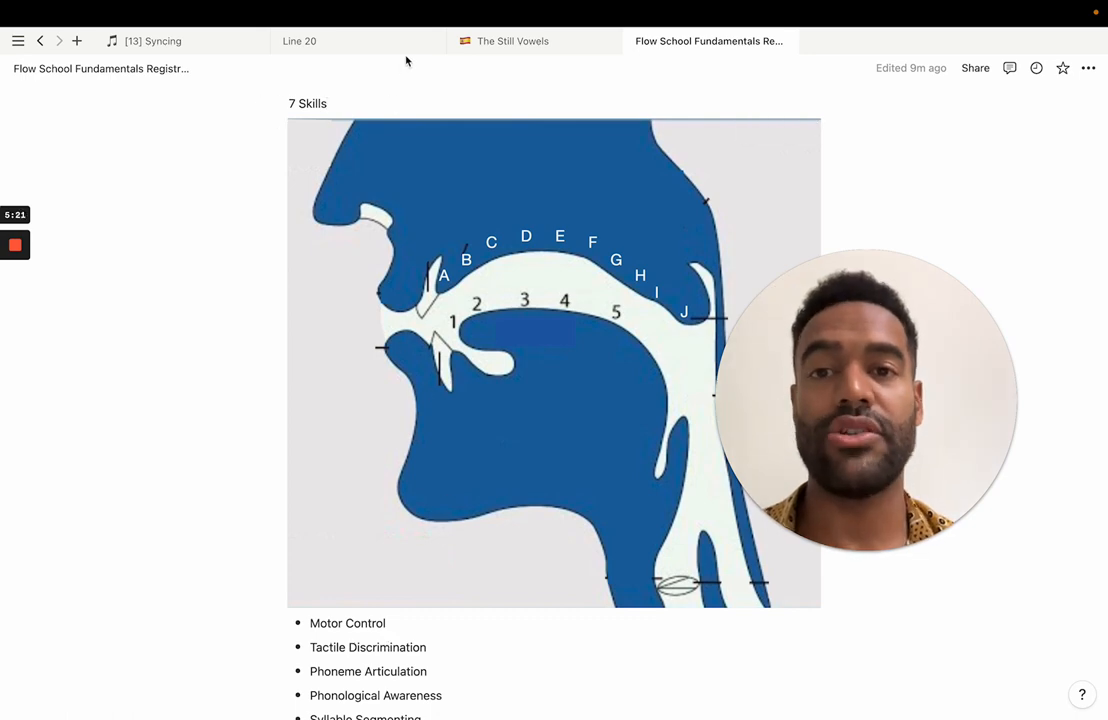
Step: Play The Still Vowels section 2 MRI clip and audio, then go to Flow School Fundamentals
{"action": "left_click", "coordinate": [513, 41]}
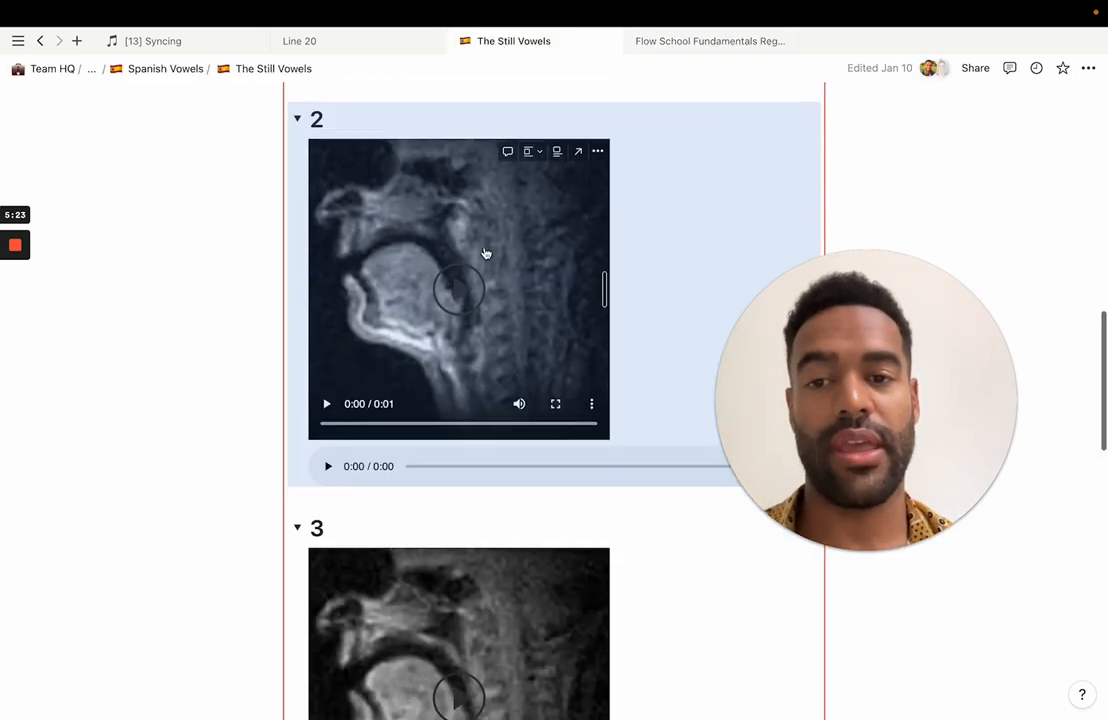
{"action": "scroll", "scroll_direction": "down", "scroll_amount": 3}
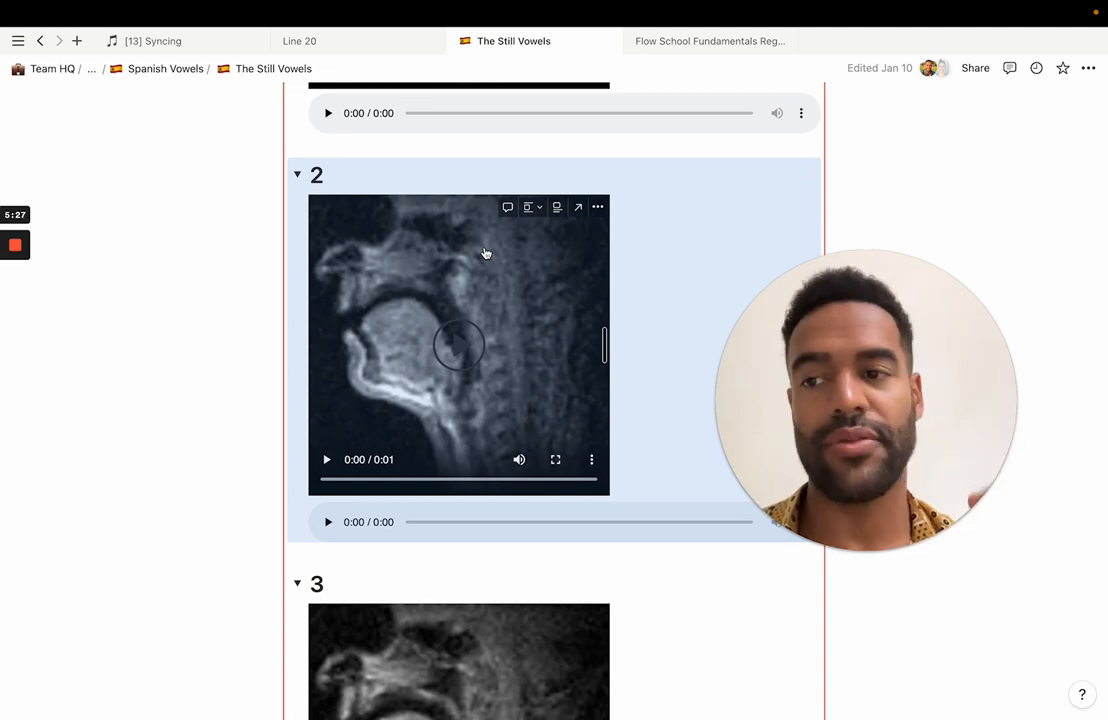
{"action": "scroll", "scroll_direction": "down", "scroll_amount": 3}
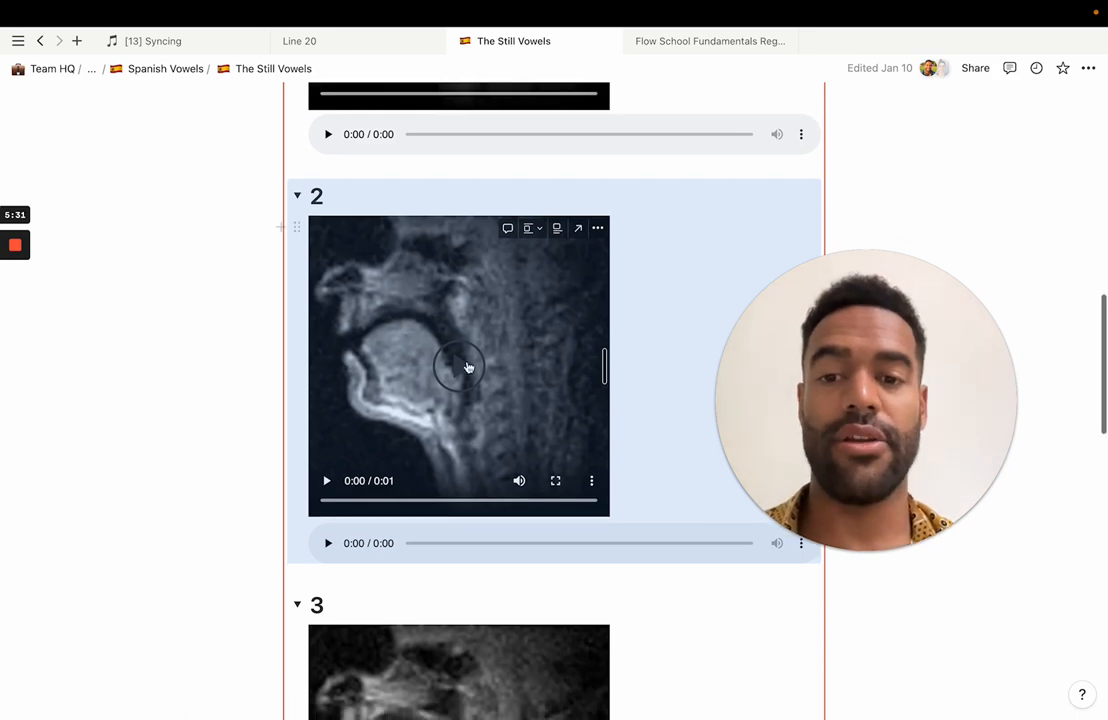
{"action": "left_click", "coordinate": [326, 481]}
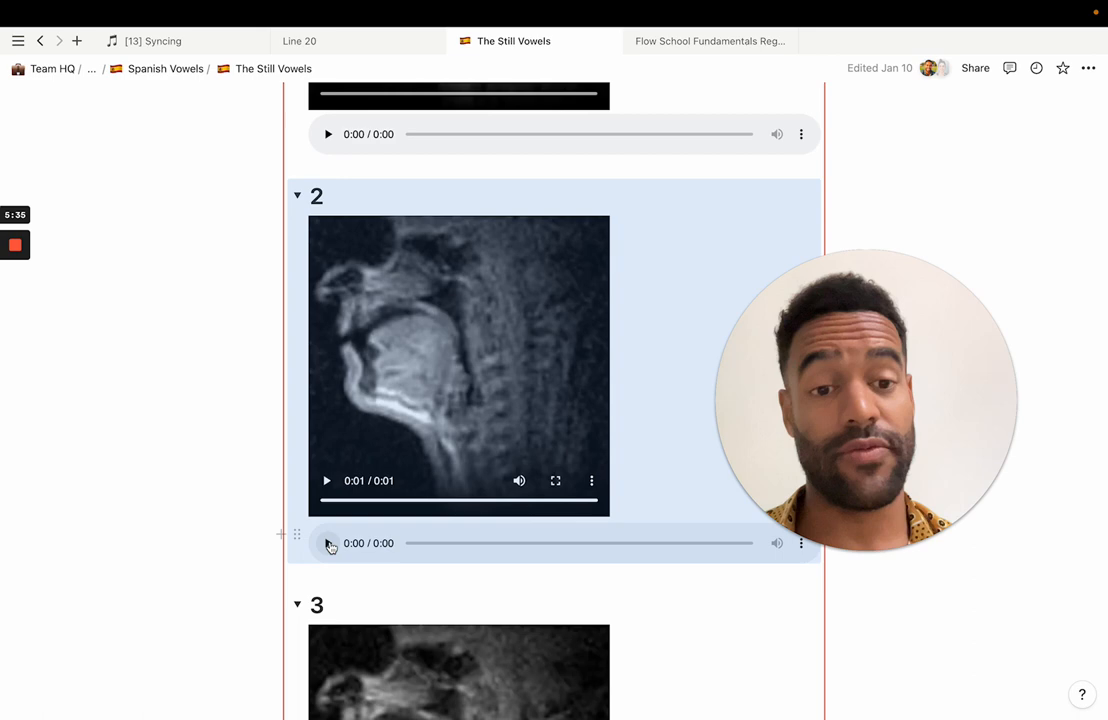
{"action": "left_click", "coordinate": [328, 543]}
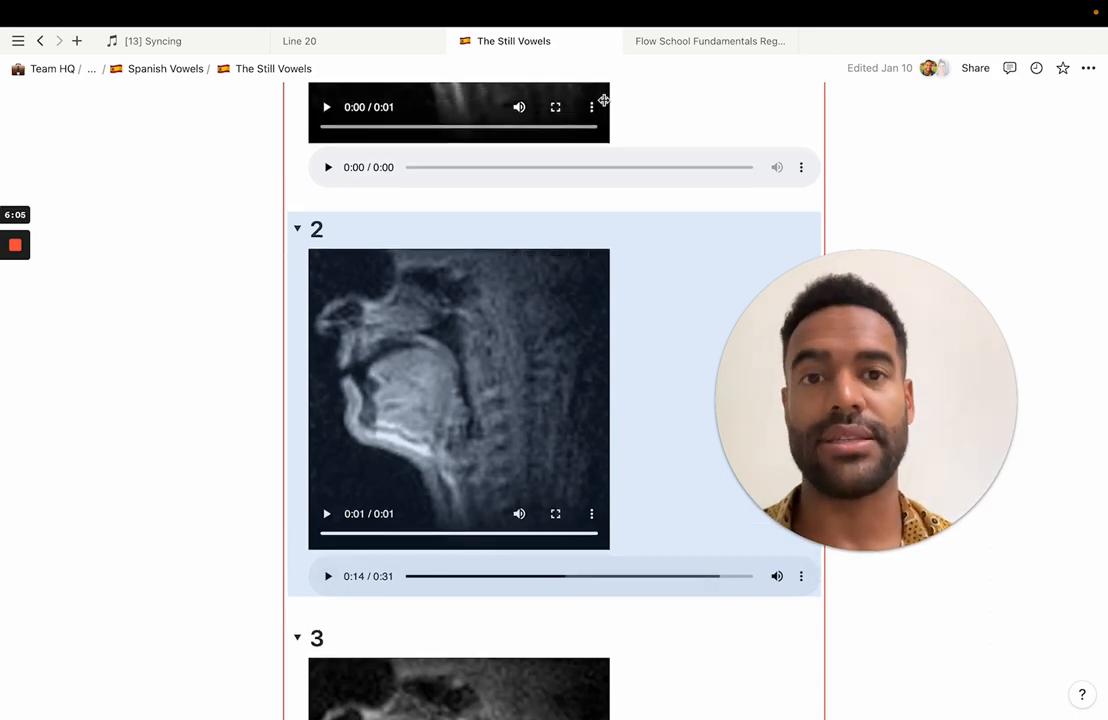
{"action": "left_click", "coordinate": [709, 41]}
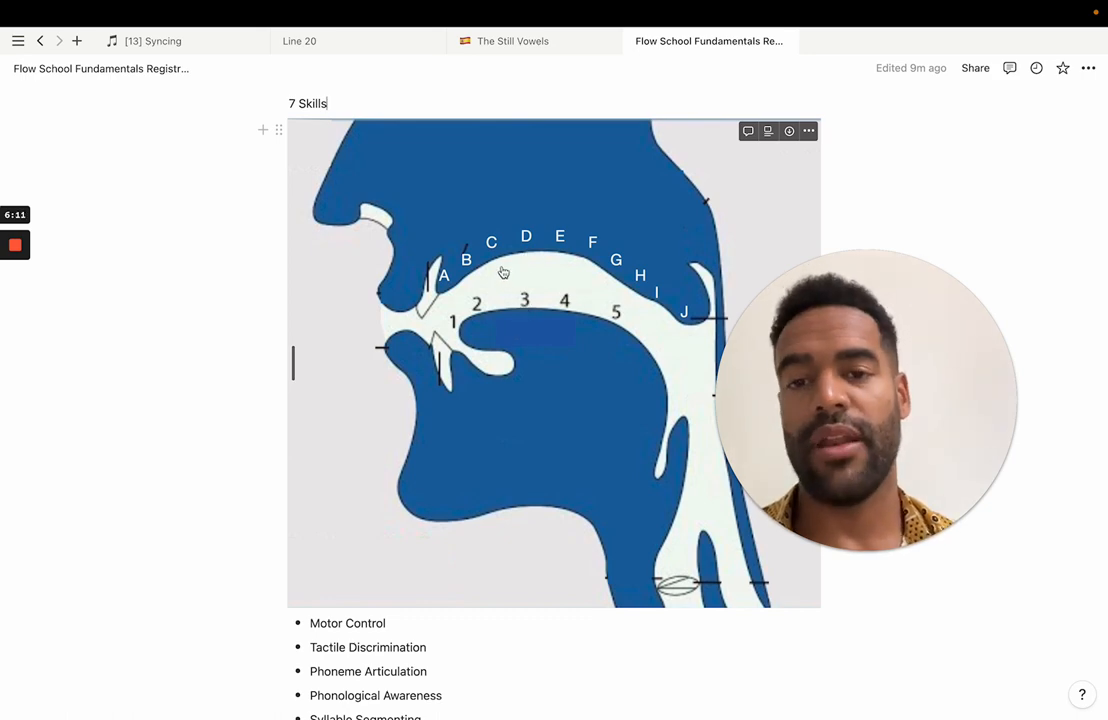
{"action": "mouse_move", "coordinate": [415, 570]}
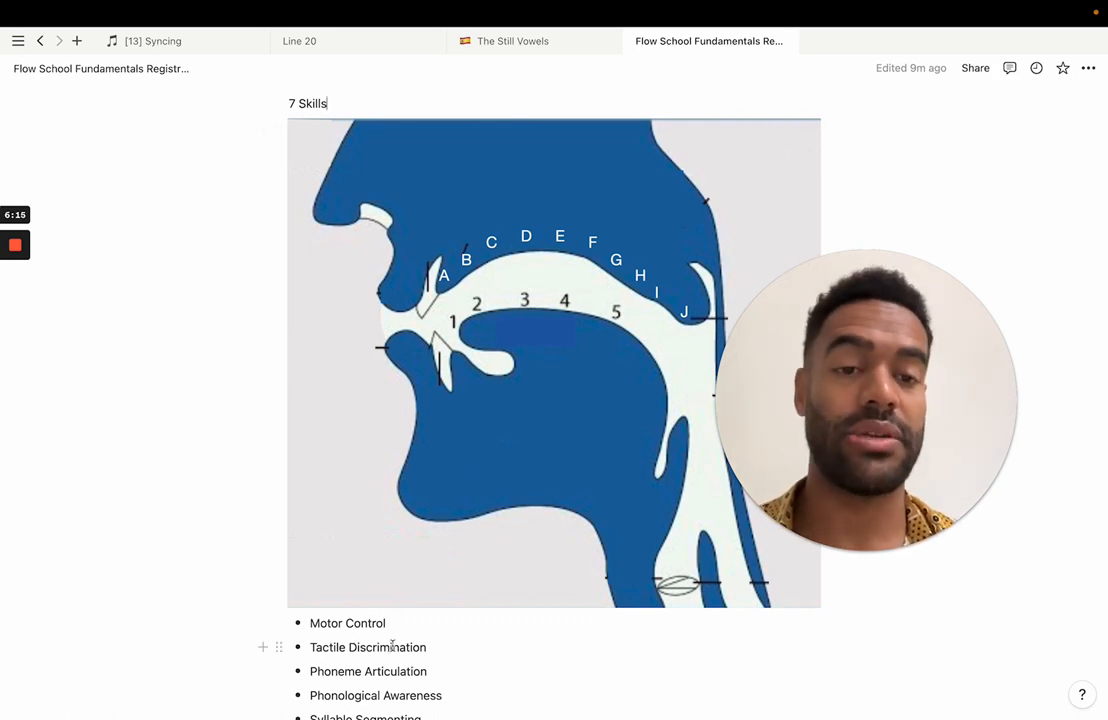
{"action": "scroll", "scroll_direction": "down", "scroll_amount": 3}
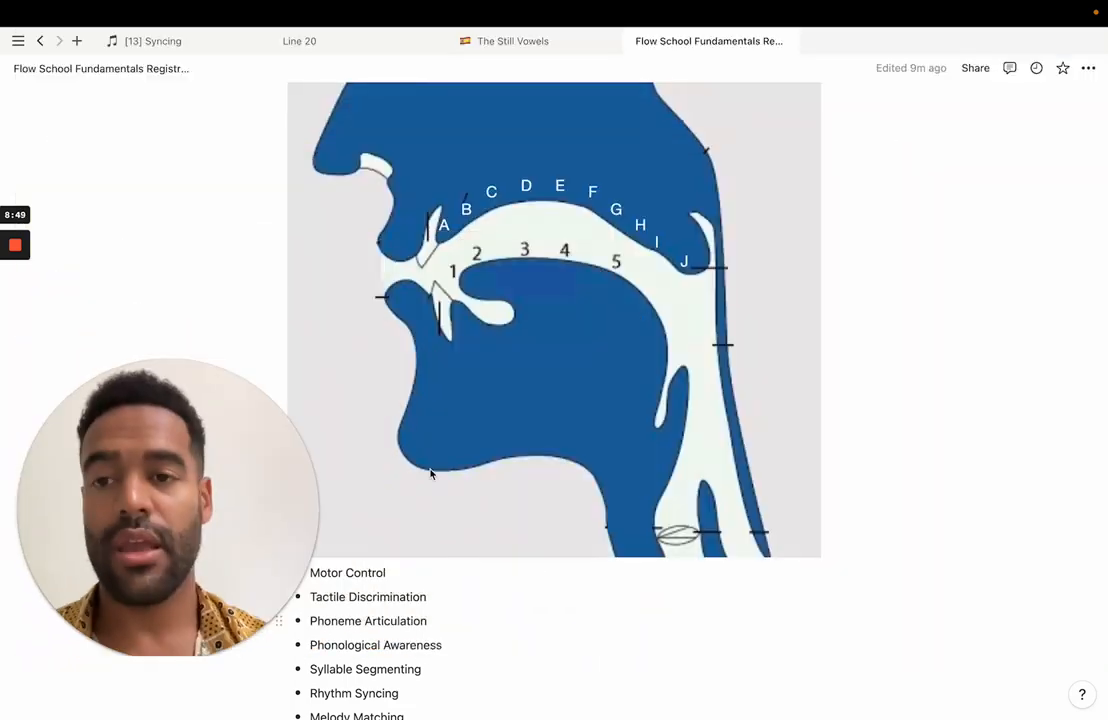
Step: Show the Line 20 Spanish Phrases entry with its properties, audio clips and segmented video
{"action": "left_click_drag", "start_coordinate": [168, 508], "coordinate": [812, 430]}
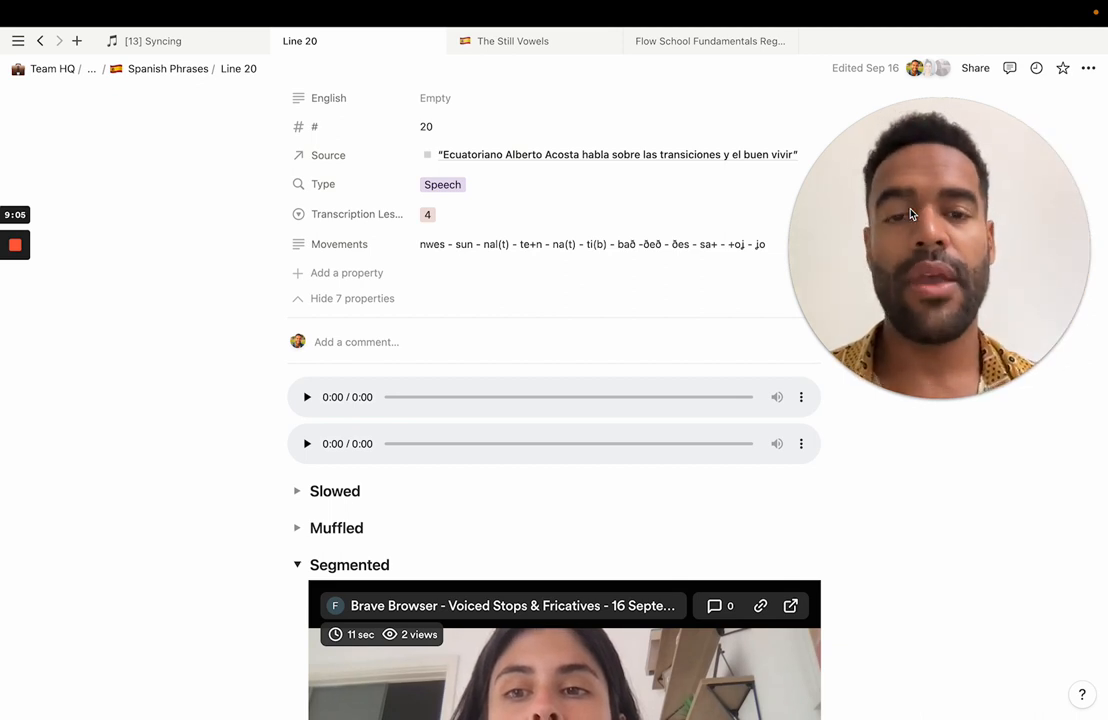
{"action": "mouse_move", "coordinate": [611, 249]}
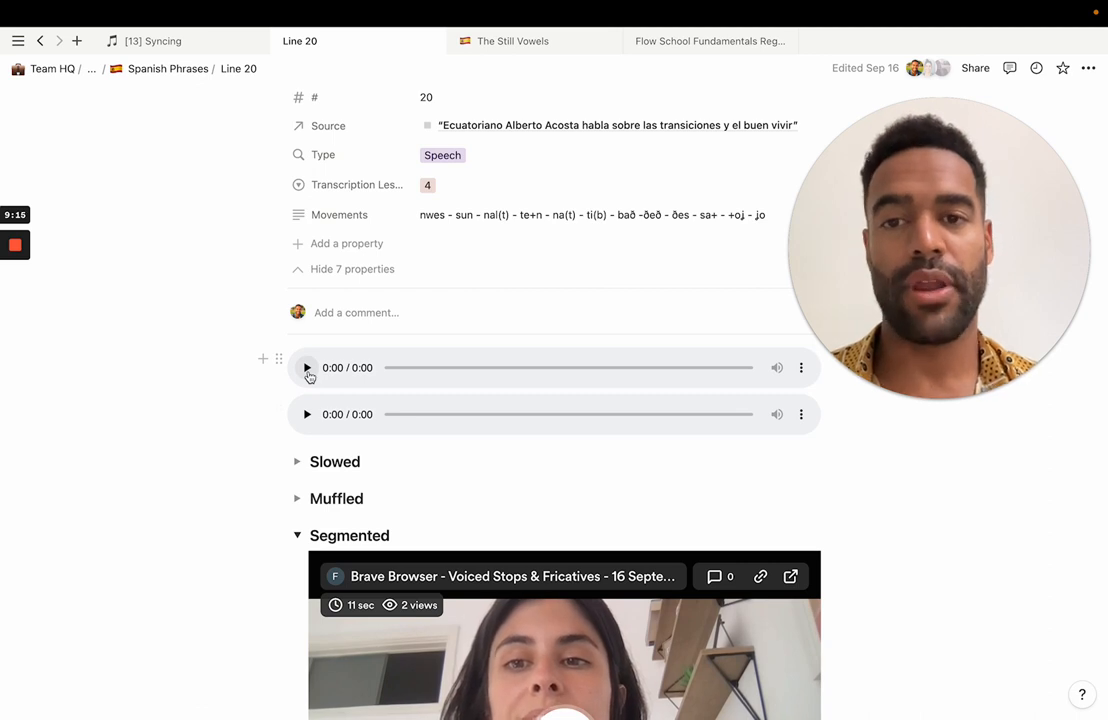
Step: Play Line 20's two-second recording fully and the 1:20 recording briefly
{"action": "left_click", "coordinate": [307, 367]}
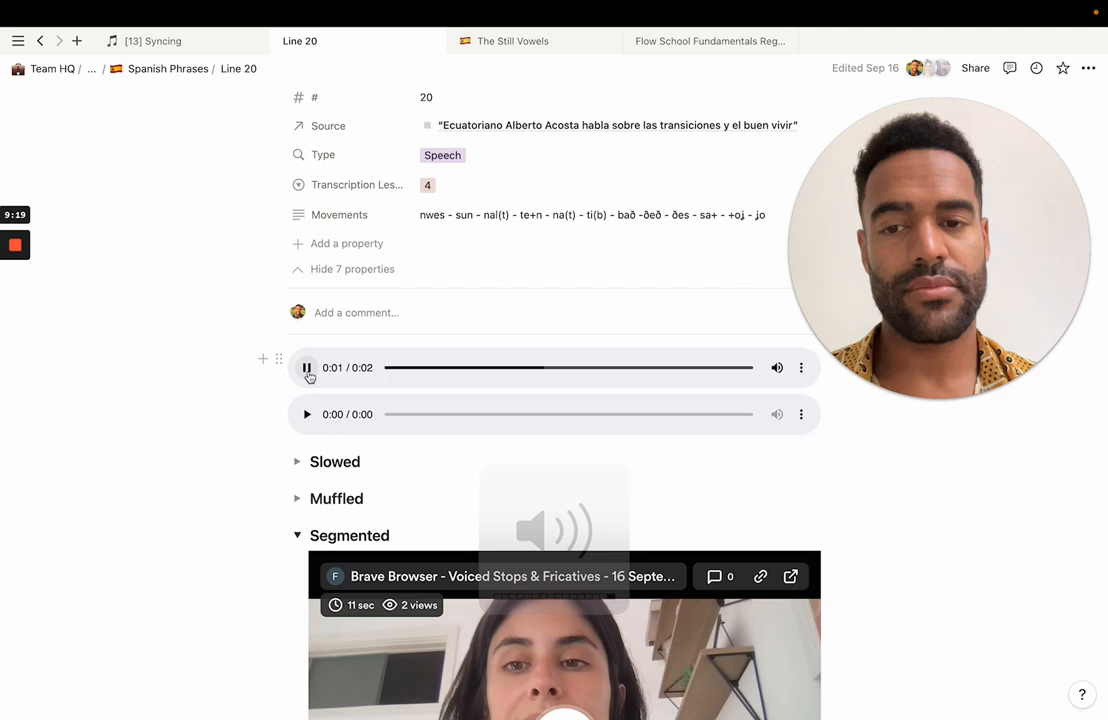
{"action": "left_click", "coordinate": [307, 367]}
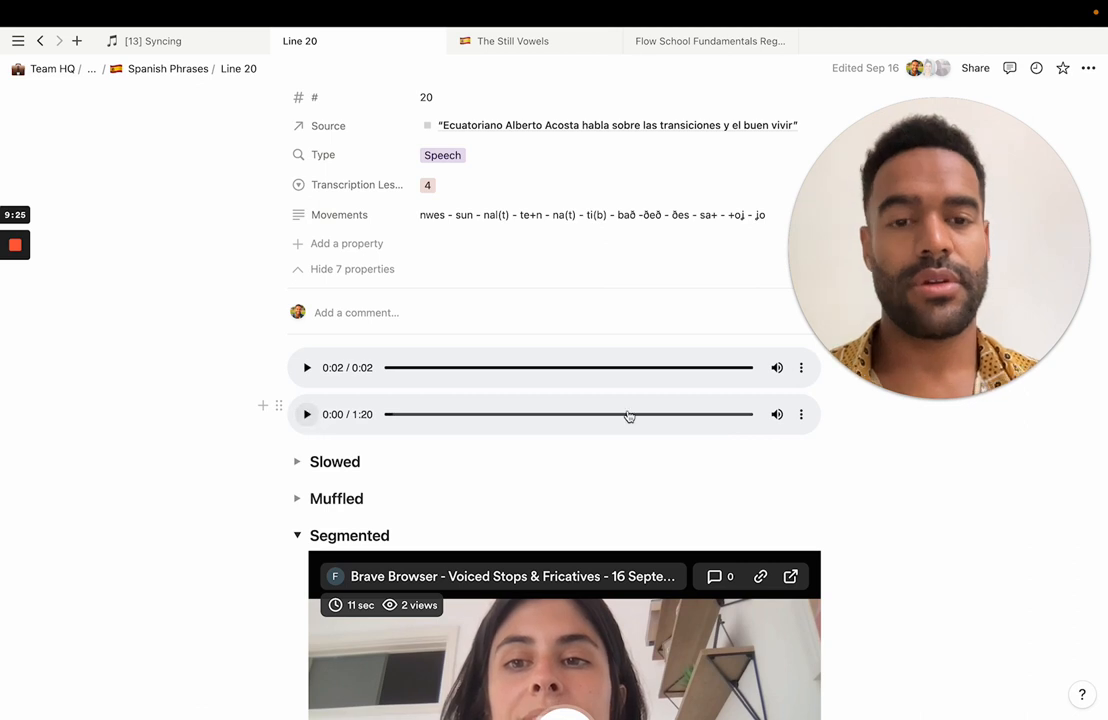
{"action": "left_click", "coordinate": [801, 414]}
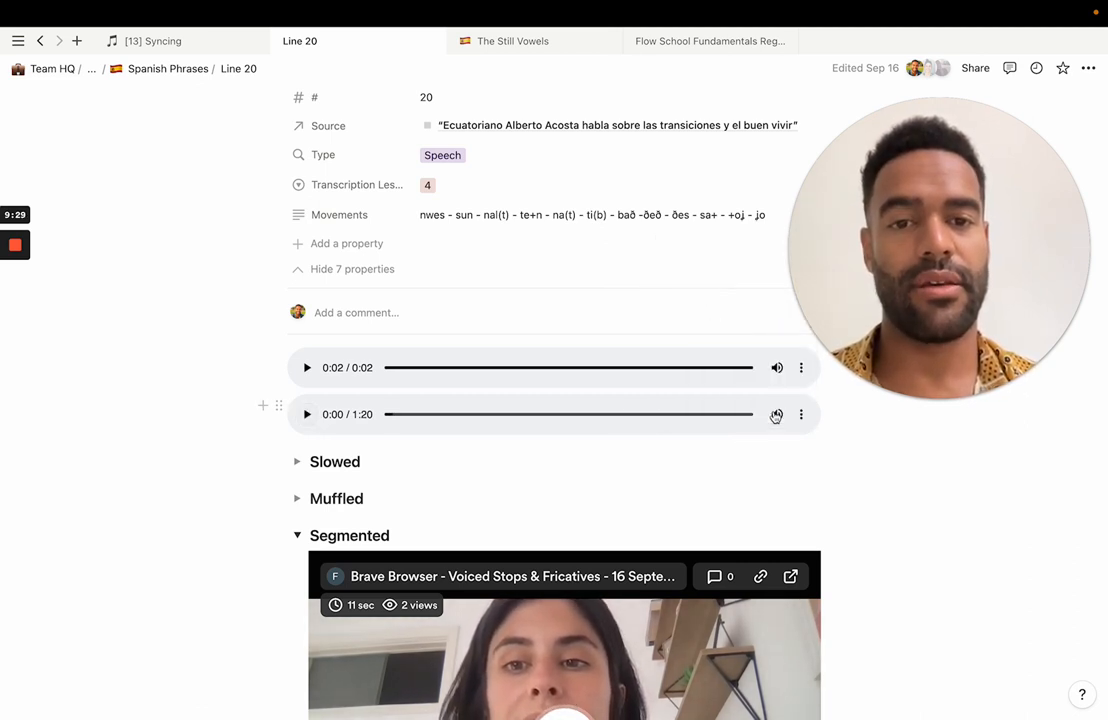
{"action": "left_click", "coordinate": [307, 414]}
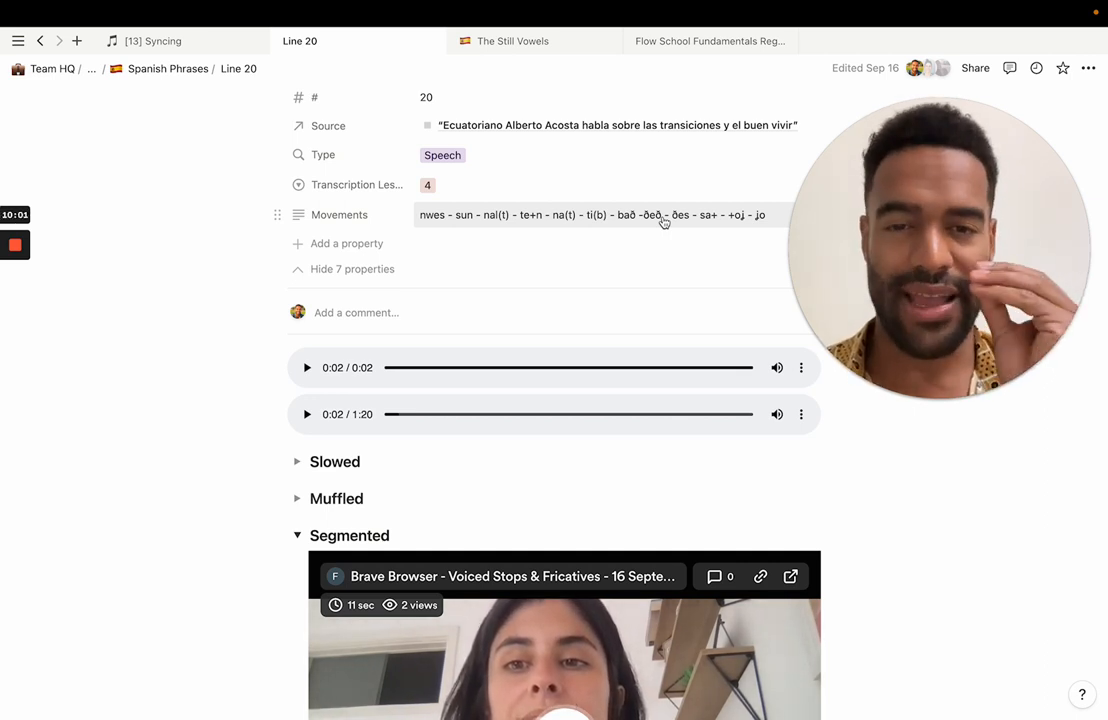
{"action": "scroll", "scroll_direction": "down", "scroll_amount": 3}
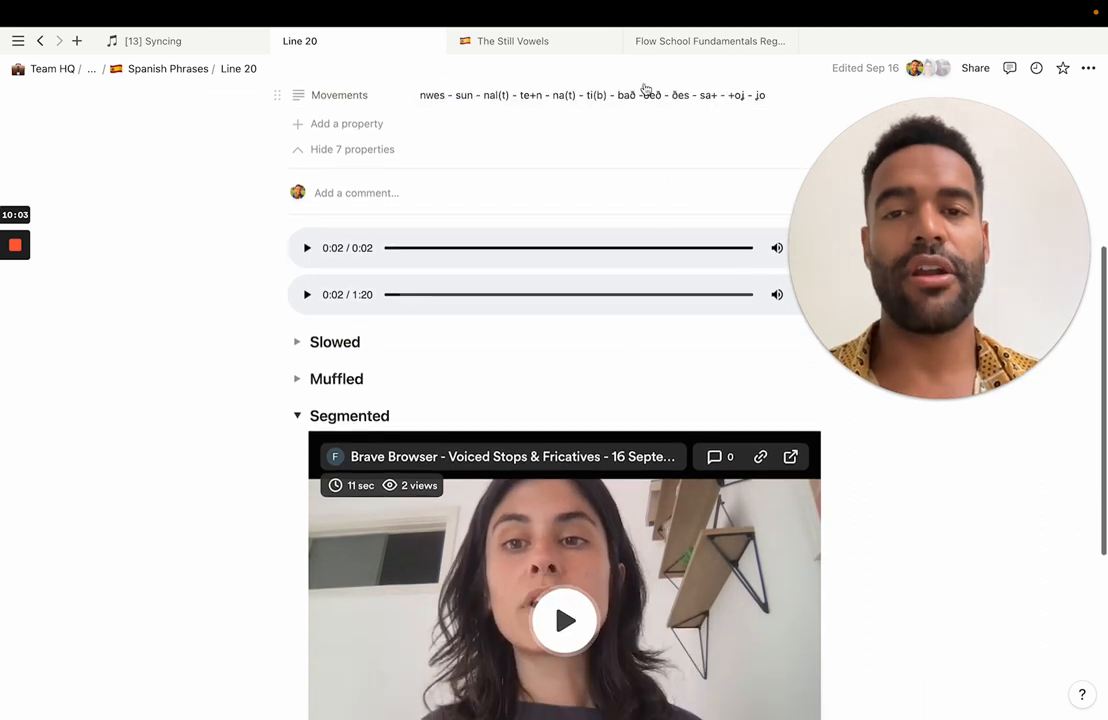
{"action": "scroll", "scroll_direction": "down", "scroll_amount": 3}
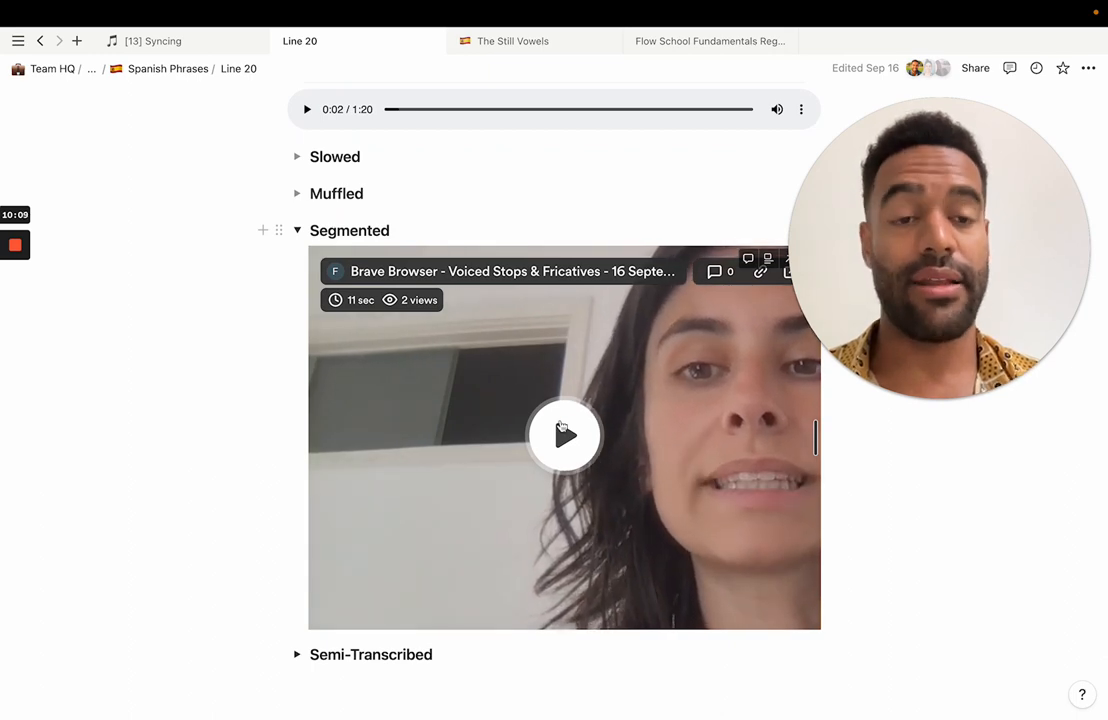
Step: Play Line 20's Segmented video, pause, then restart it and watch to the end
{"action": "left_click", "coordinate": [564, 435]}
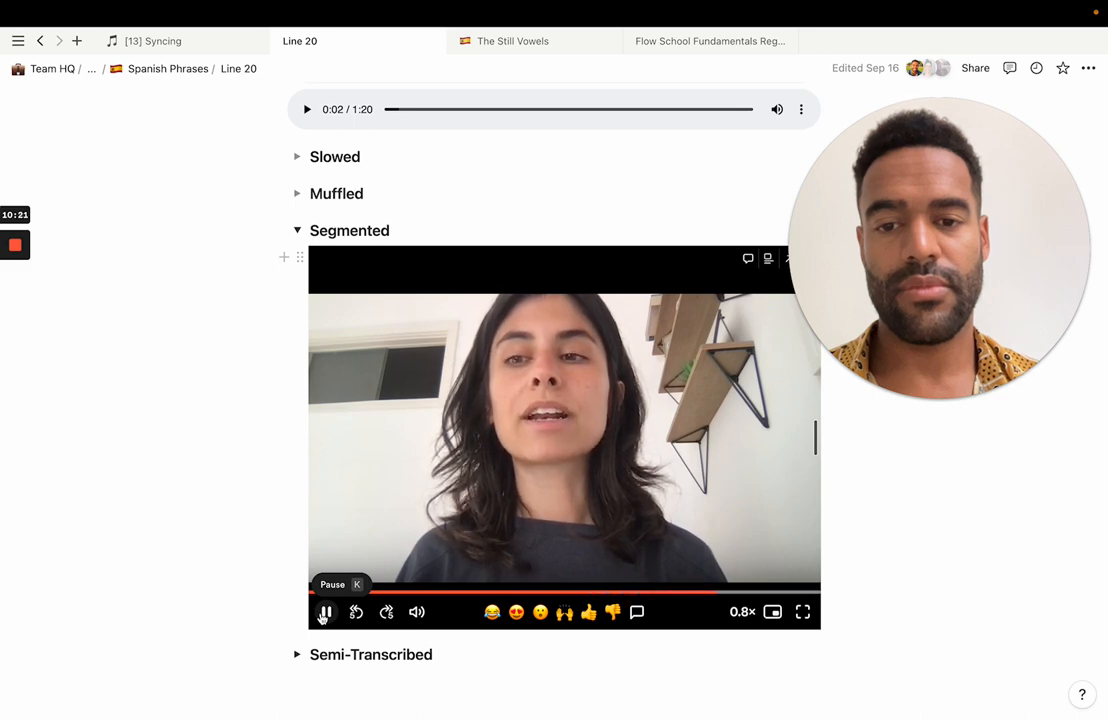
{"action": "left_click", "coordinate": [324, 612]}
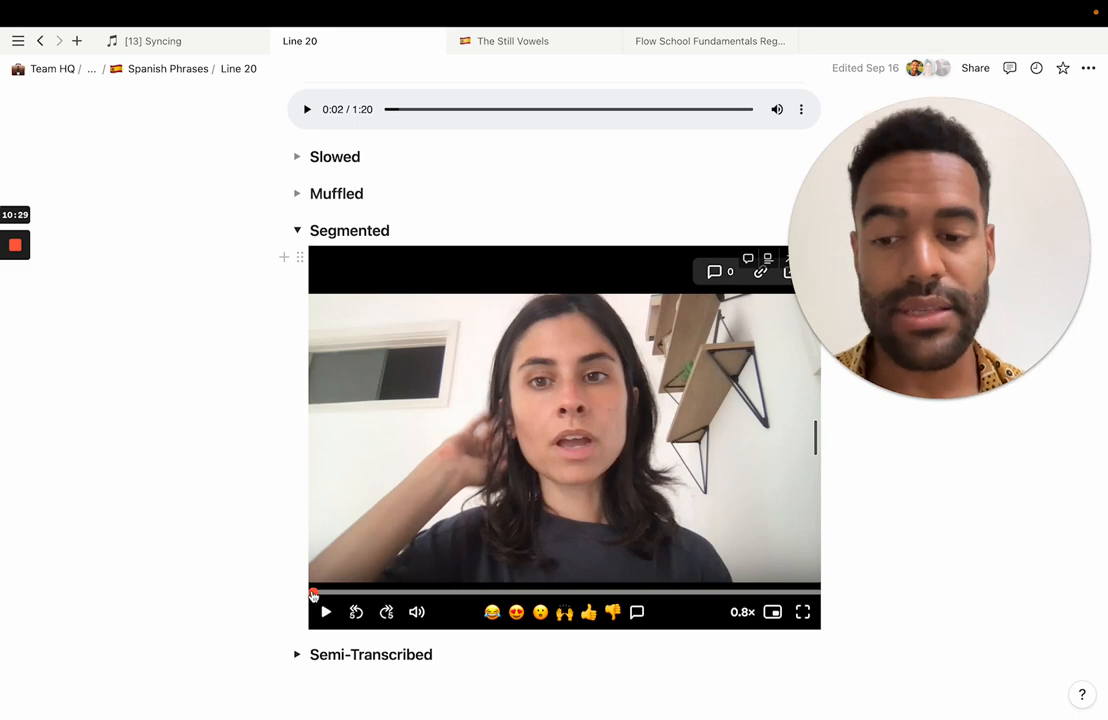
{"action": "left_click", "coordinate": [325, 612]}
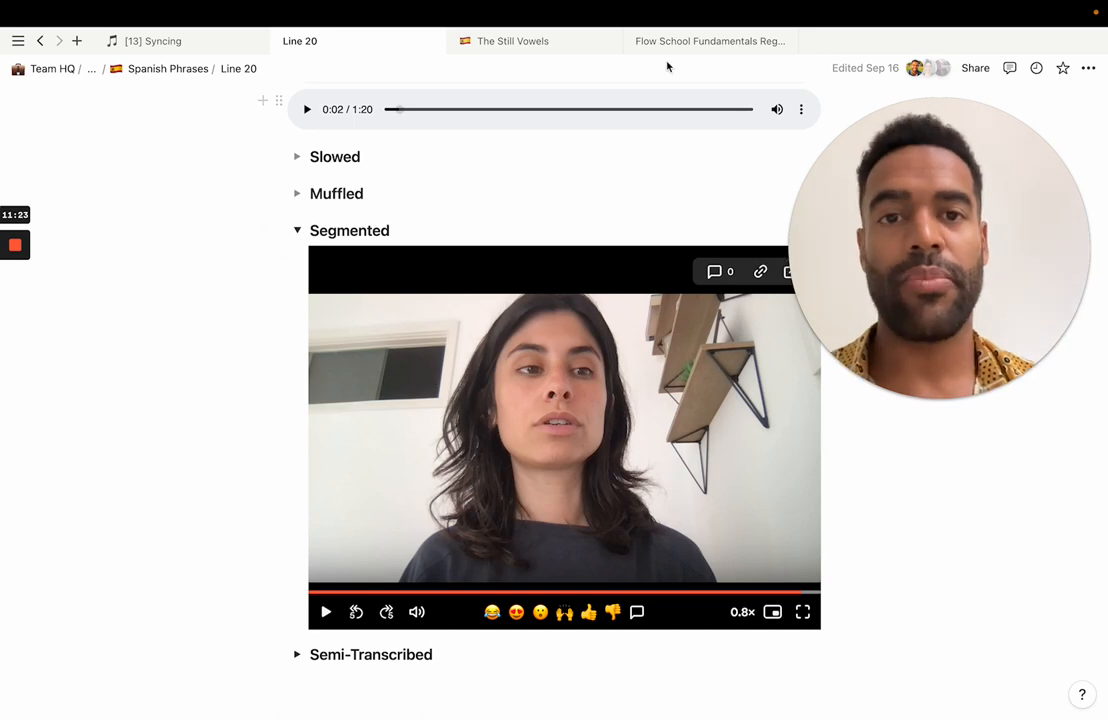
{"action": "left_click", "coordinate": [710, 41]}
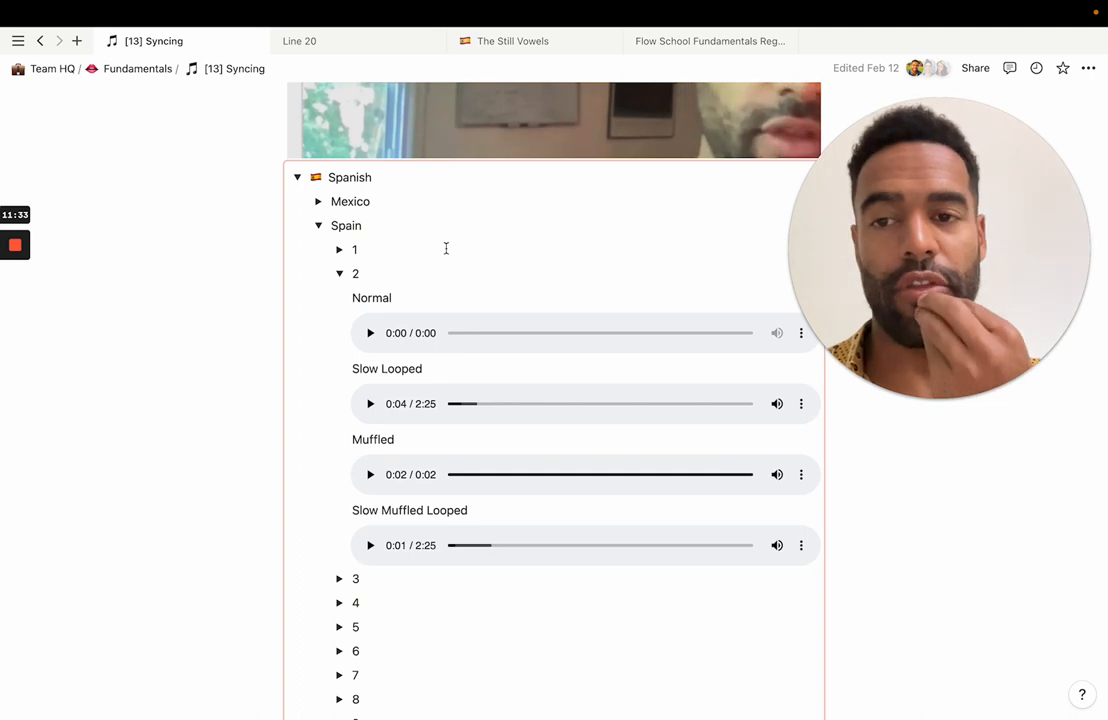
Step: Scroll to Spain section 2 and play the Slow Looped clip from the start
{"action": "scroll", "scroll_direction": "down", "scroll_amount": 3}
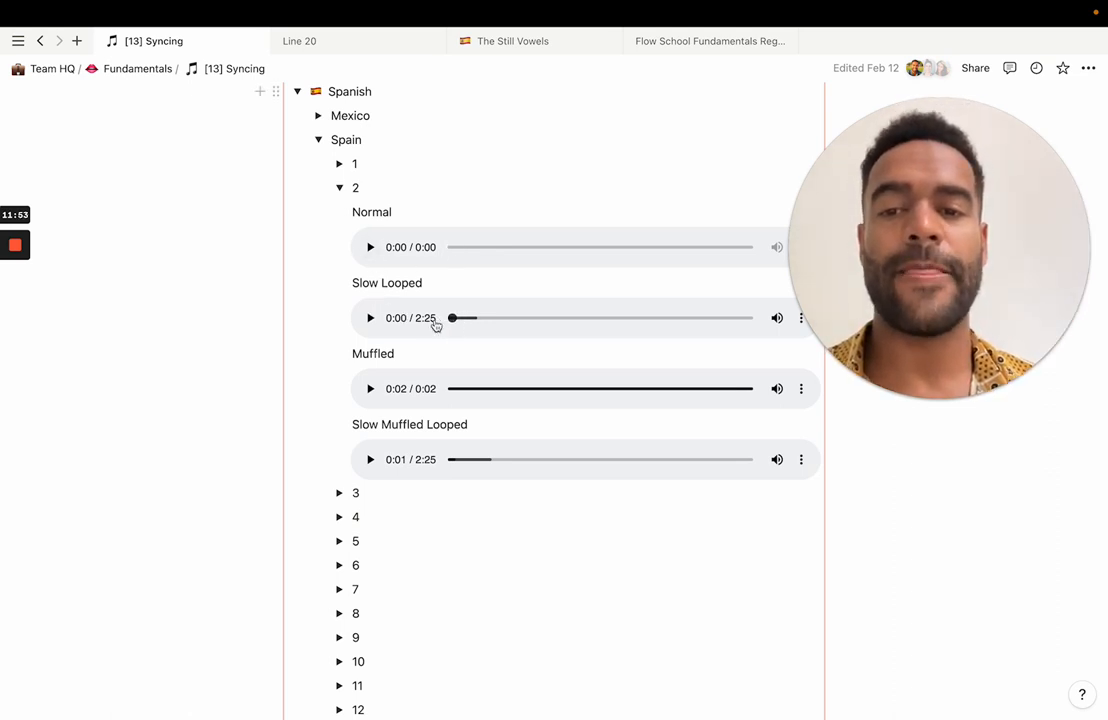
{"action": "left_click", "coordinate": [371, 318]}
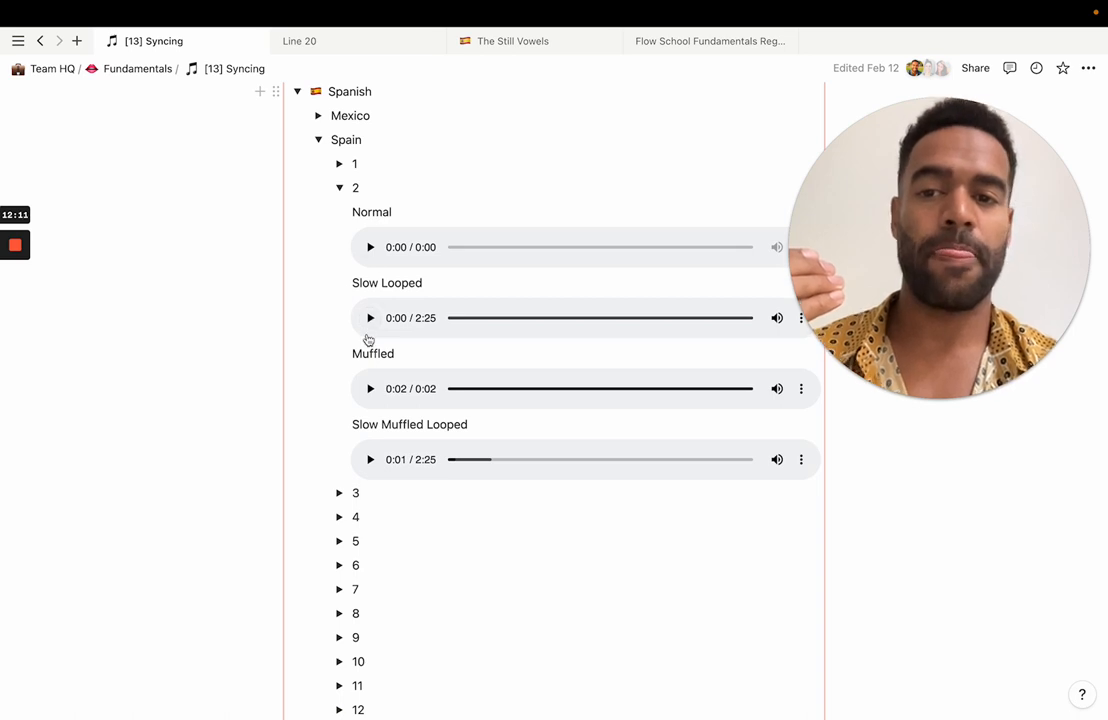
{"action": "left_click", "coordinate": [370, 318]}
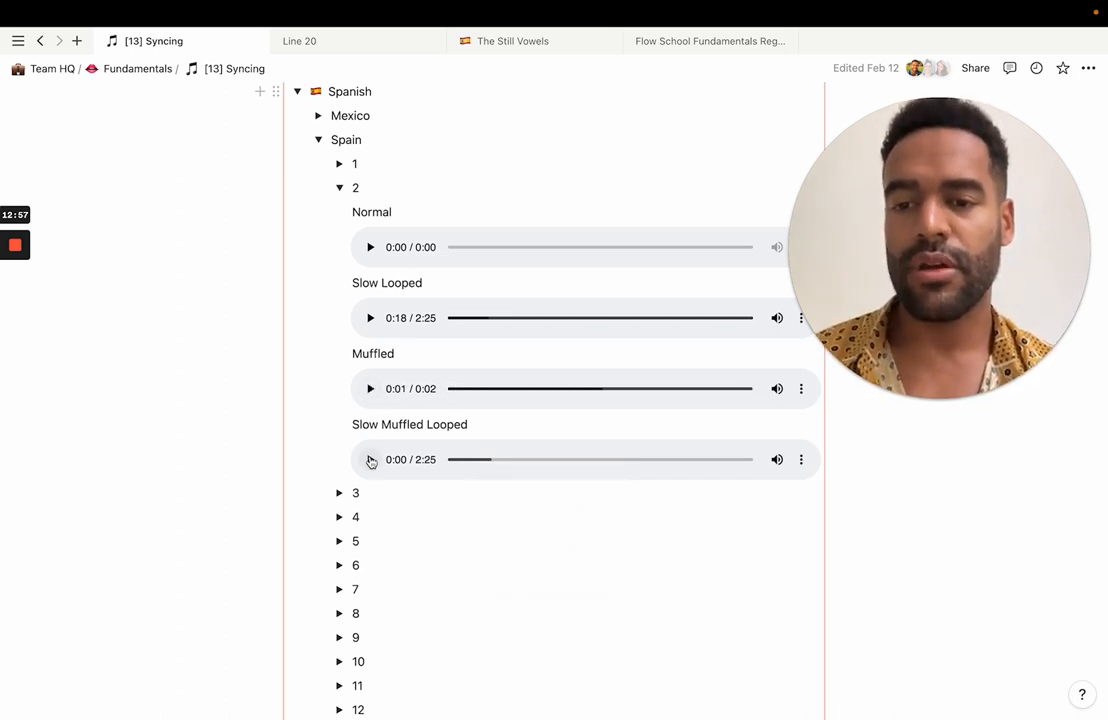
Step: Play Slow Muffled Looped, then rewind and replay the Slow Looped clip to compare
{"action": "left_click", "coordinate": [371, 459]}
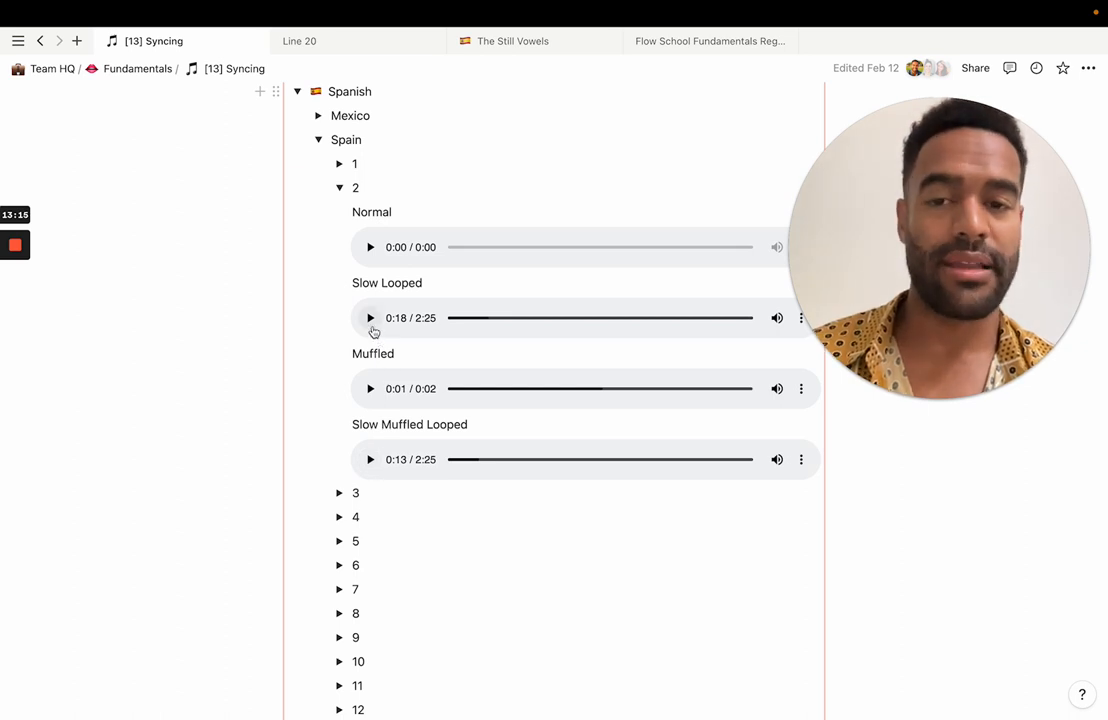
{"action": "left_click", "coordinate": [370, 318]}
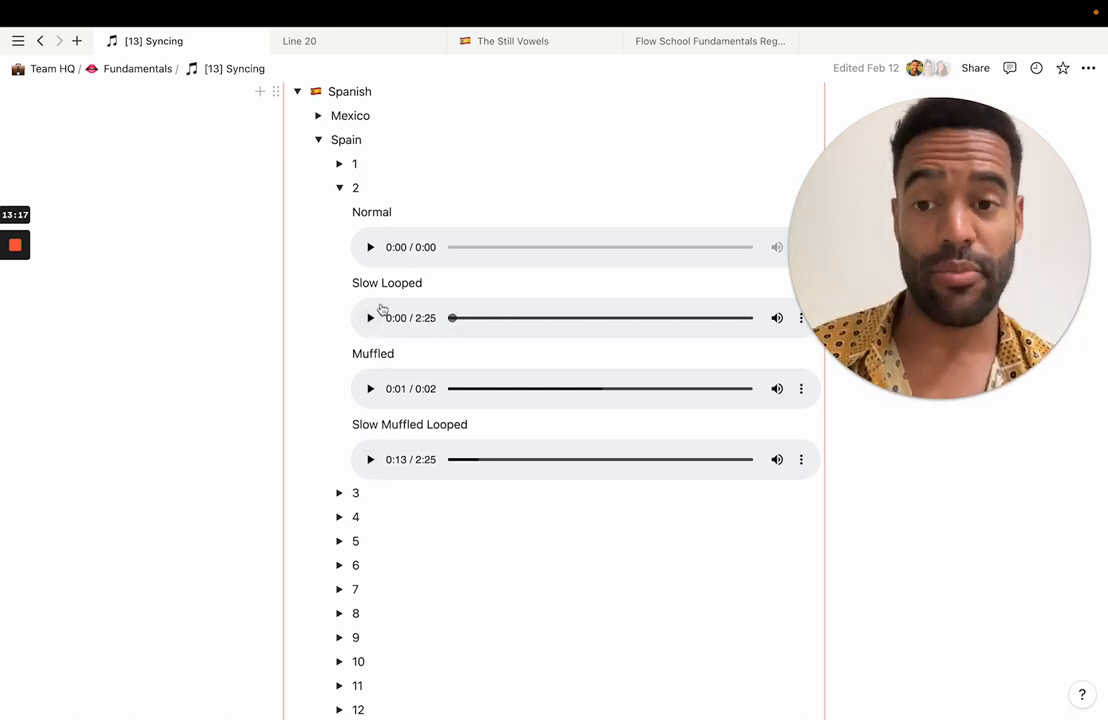
{"action": "left_click", "coordinate": [371, 318]}
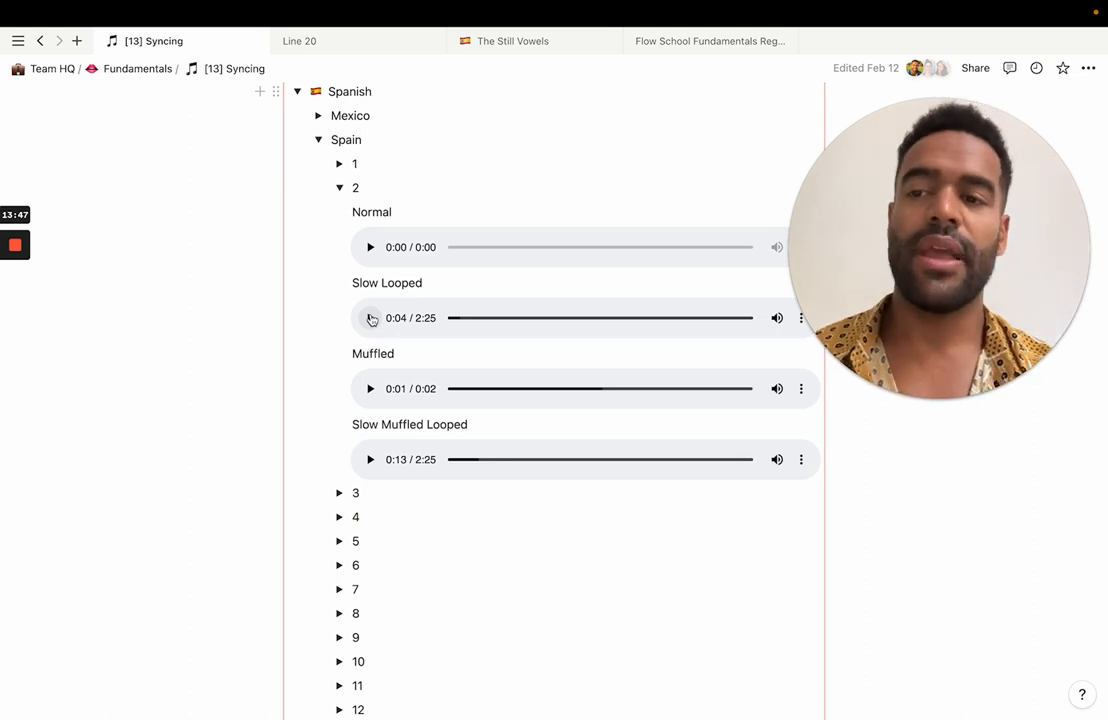
{"action": "left_click", "coordinate": [709, 41]}
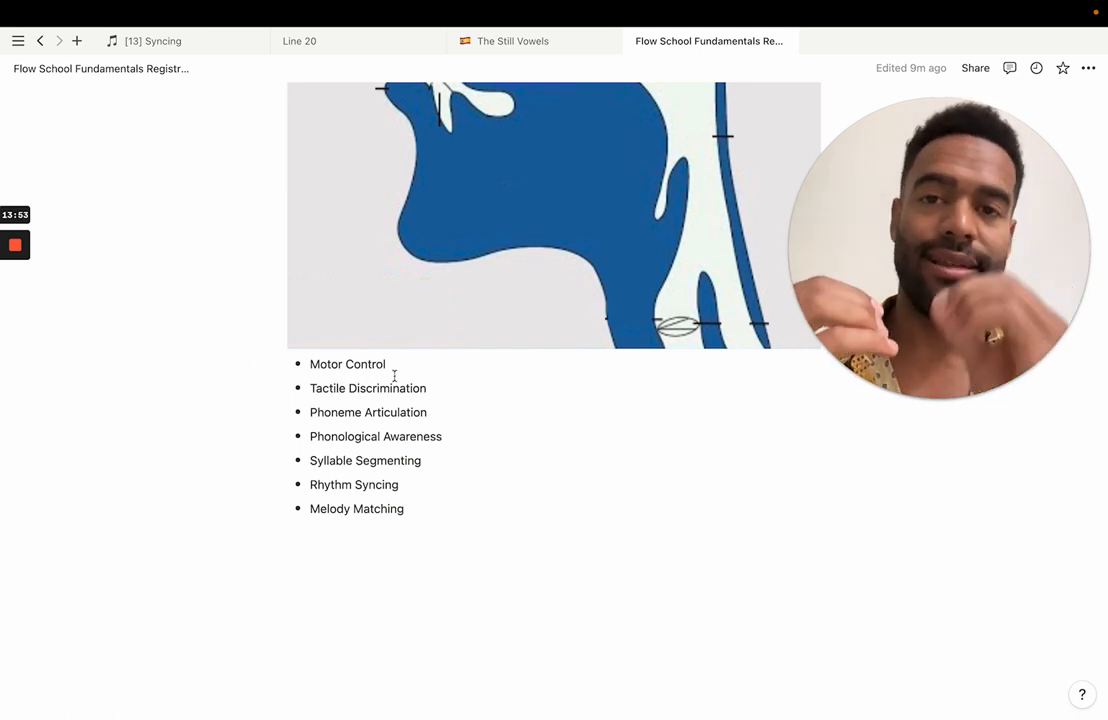
{"action": "mouse_move", "coordinate": [386, 428]}
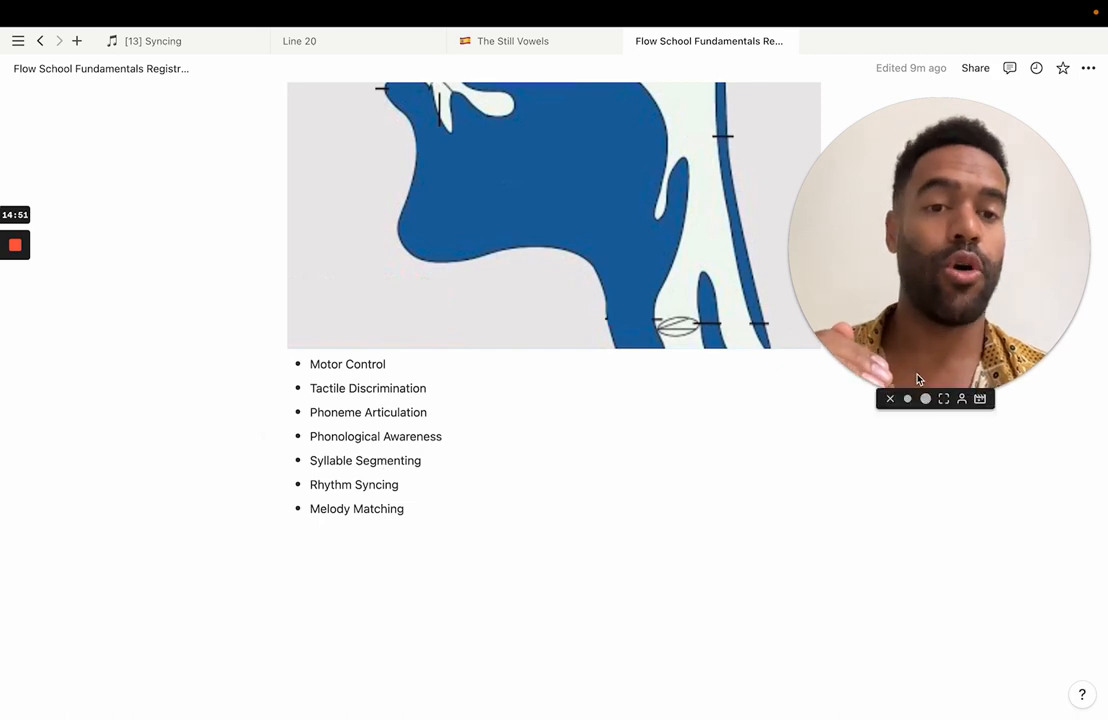
Step: Switch to the Flow School Fundamentals Registration page showing the vocal-tract diagram and seven skills
{"action": "left_click", "coordinate": [943, 398]}
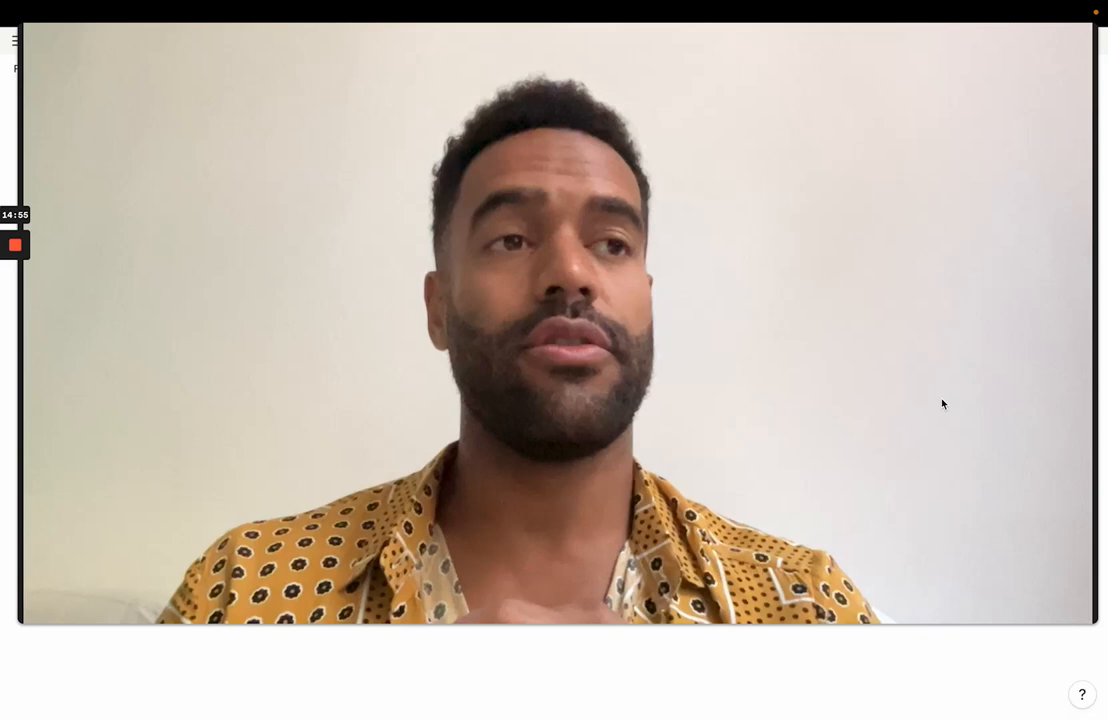